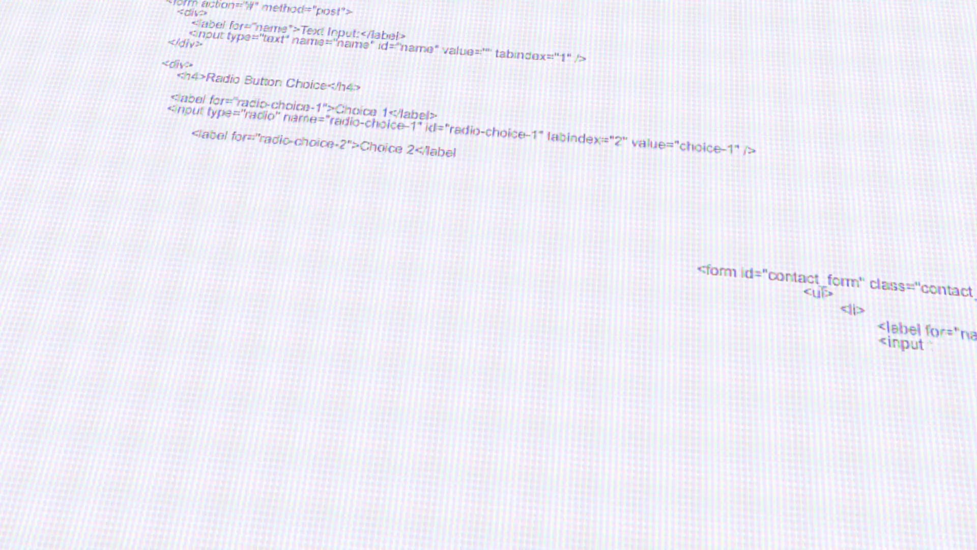
# - Load the cPanel login screen at example.com:2082
pyautogui.scroll(3)
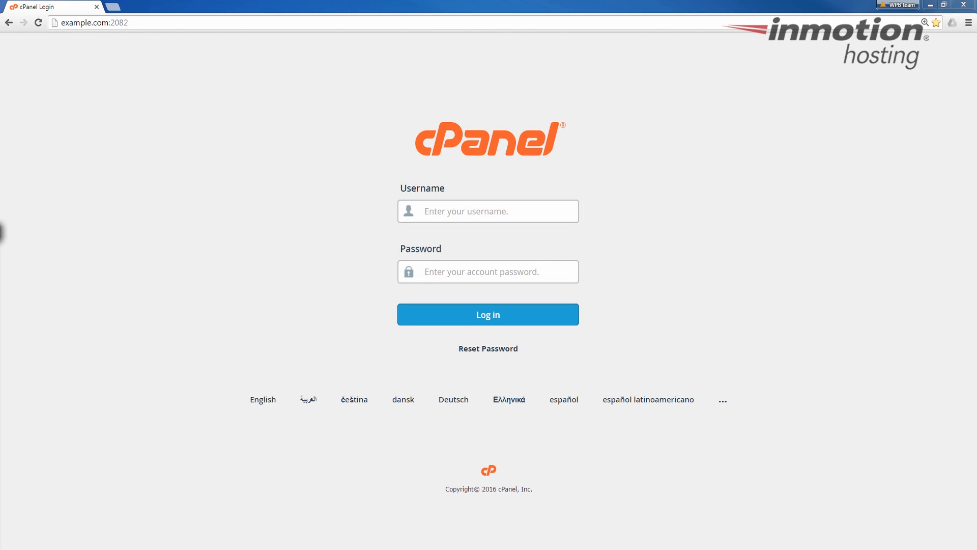
pyautogui.moveTo(859, 4)
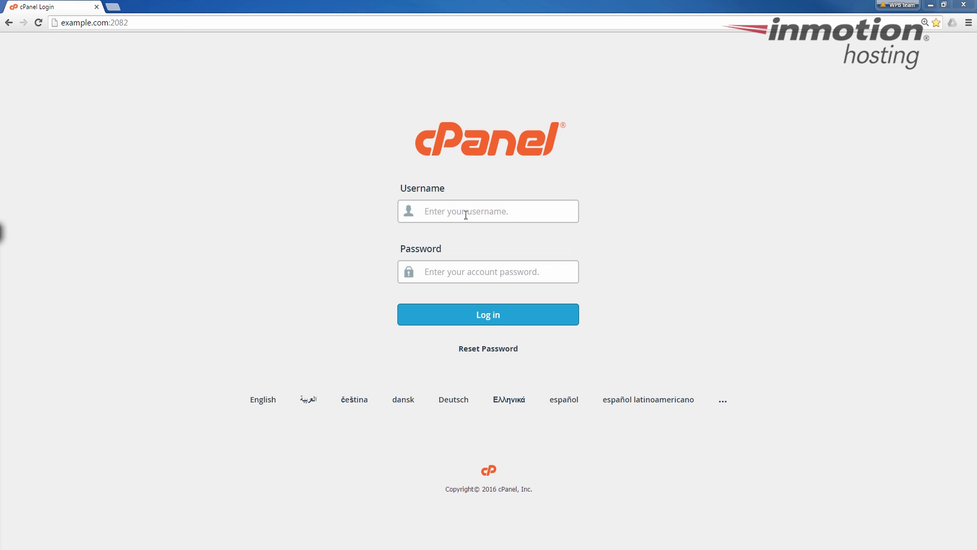
pyautogui.moveTo(498, 229)
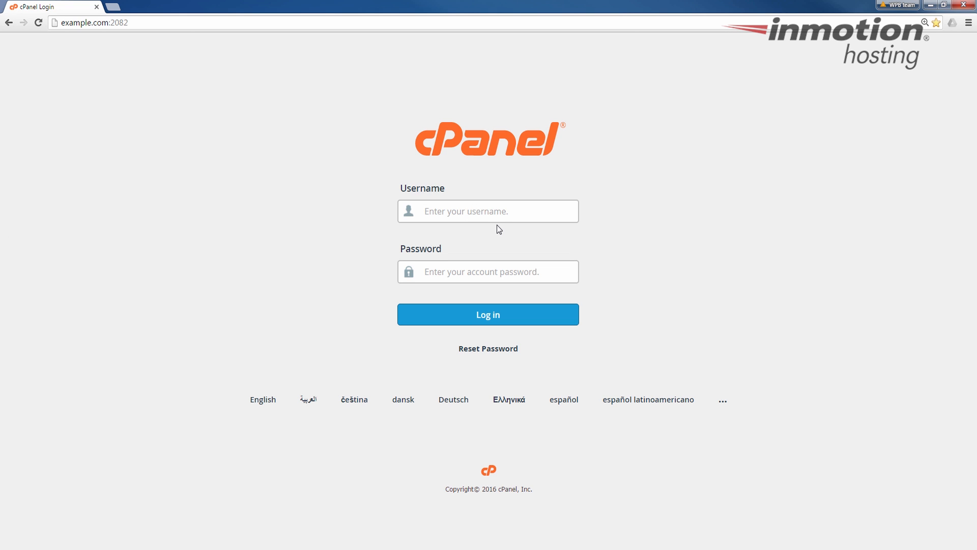
pyautogui.moveTo(420, 227)
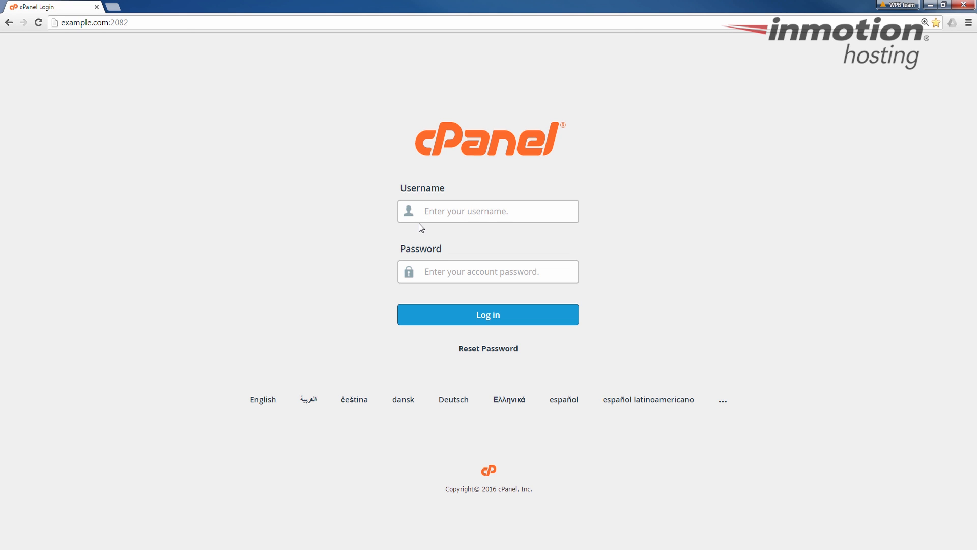
pyautogui.moveTo(468, 207)
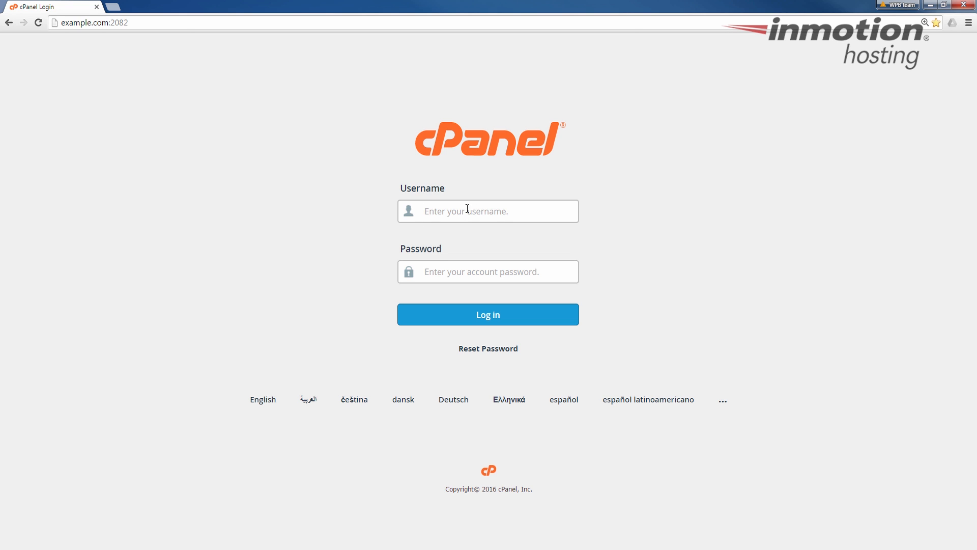
# - Enter the account credentials and log in to the cPanel dashboard
pyautogui.write('example')
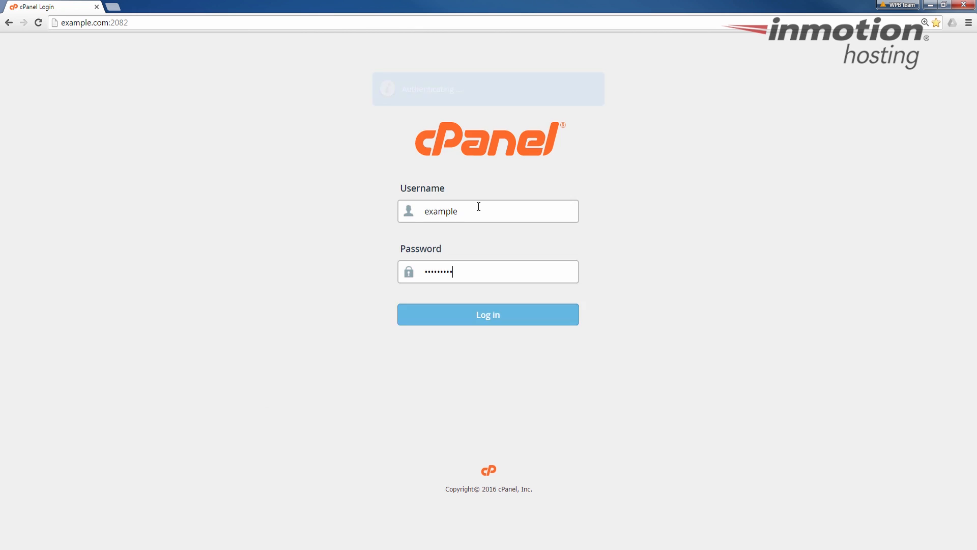
pyautogui.click(487, 314)
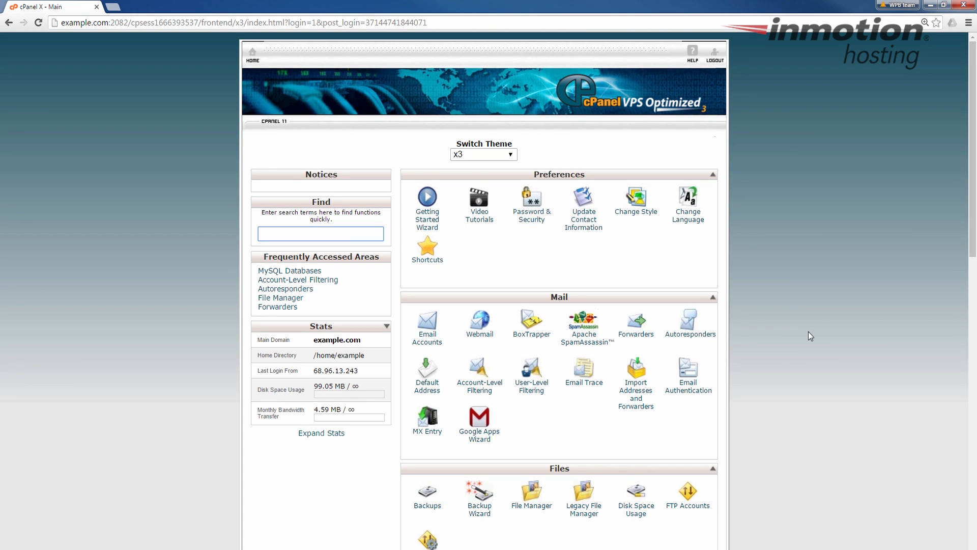
# - Go to MySQL Databases from the Databases section of the dashboard
pyautogui.scroll(-3)
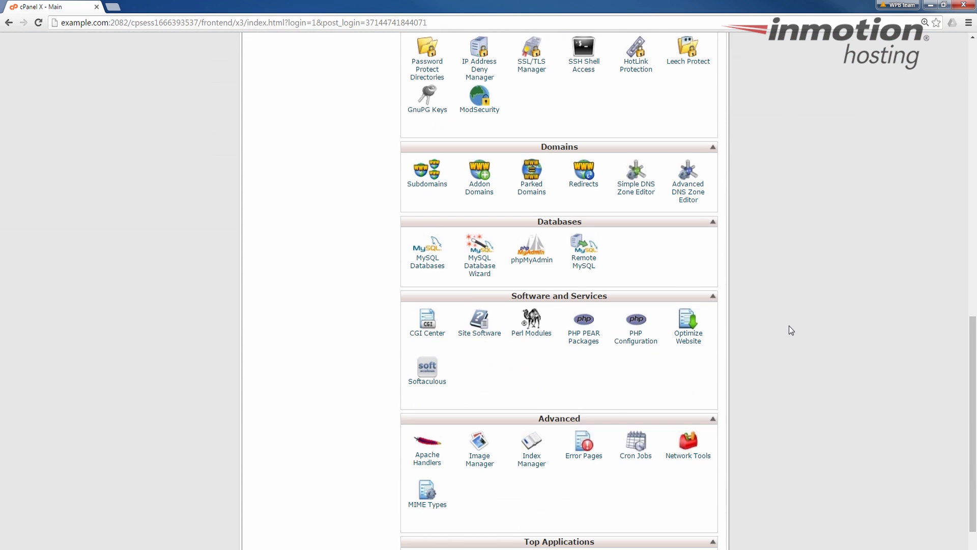
pyautogui.moveTo(427, 262)
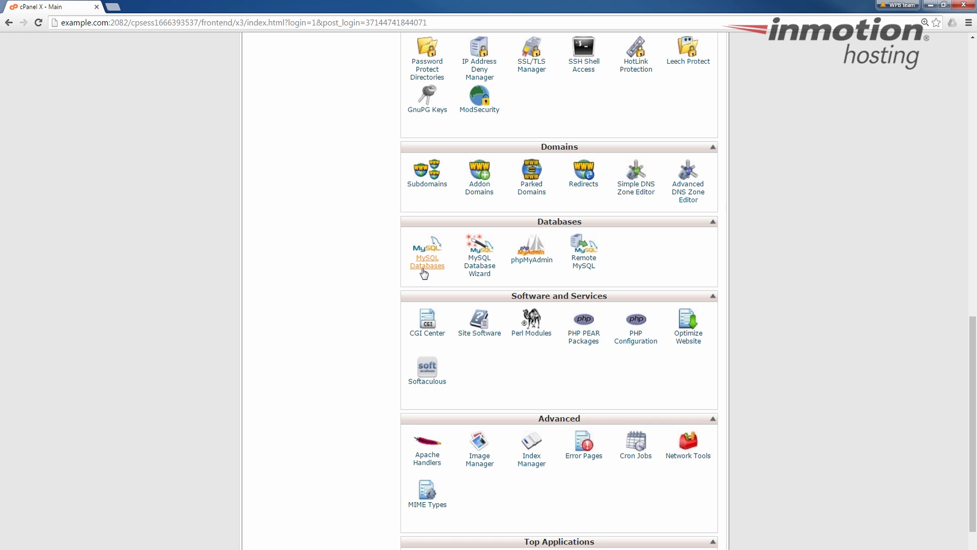
pyautogui.moveTo(424, 268)
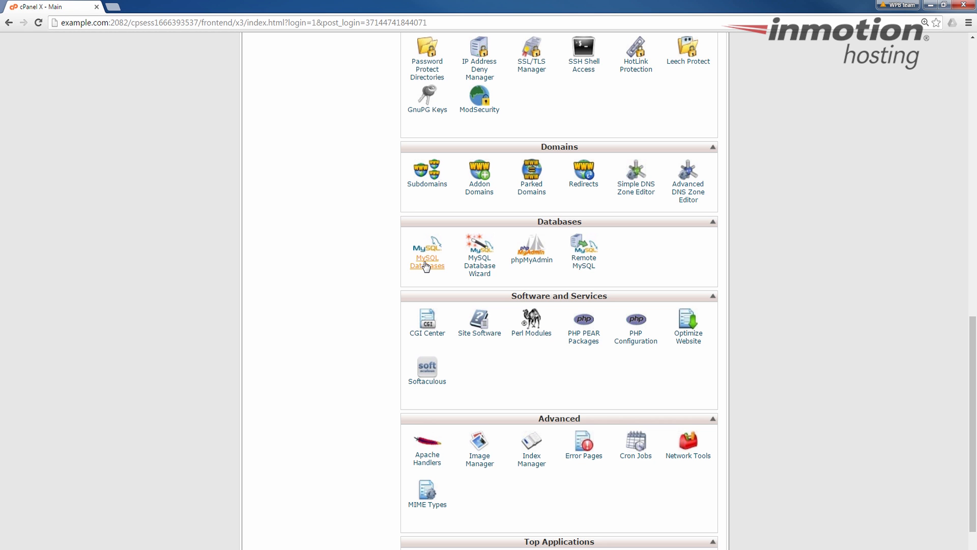
pyautogui.click(427, 261)
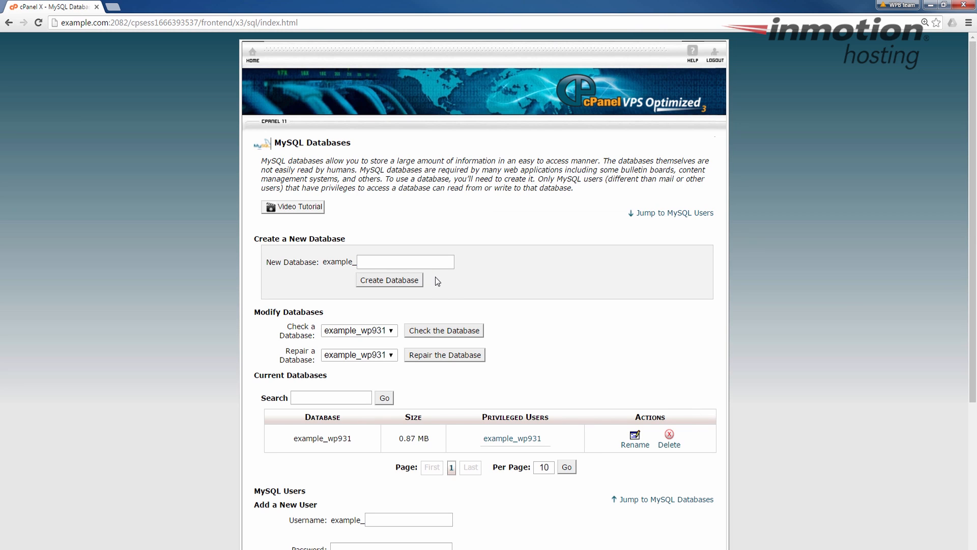
pyautogui.moveTo(347, 277)
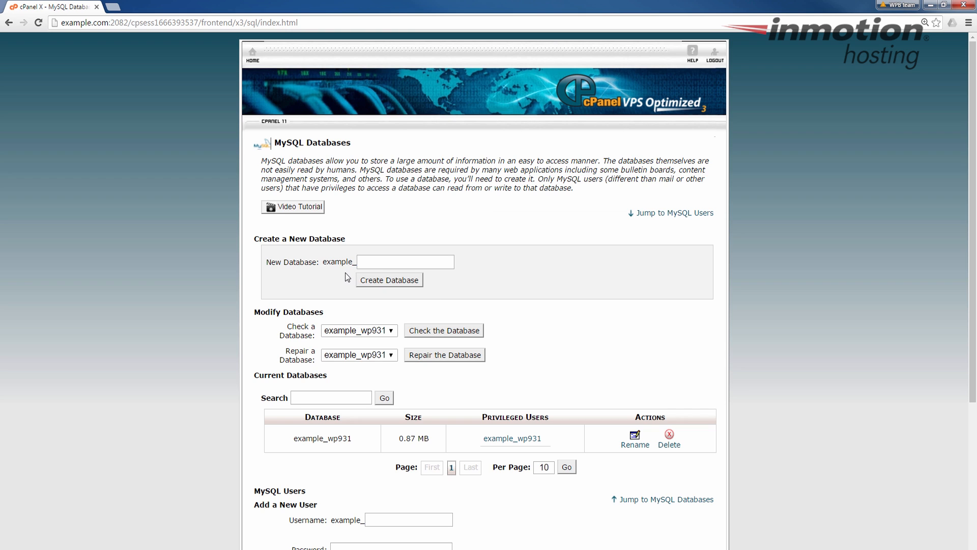
pyautogui.moveTo(279, 138)
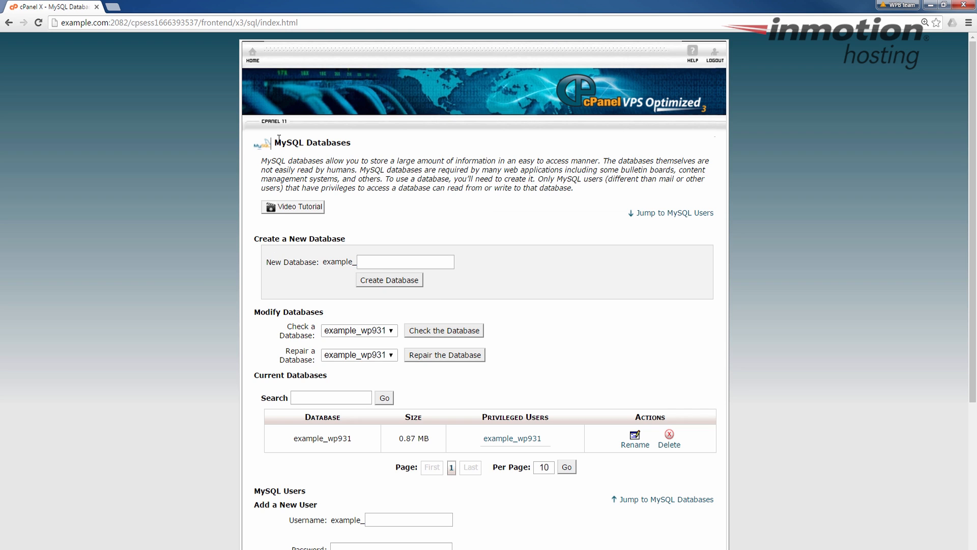
# - Select example_wp931 in the Check a Database dropdown under Modify Databases
pyautogui.scroll(-3)
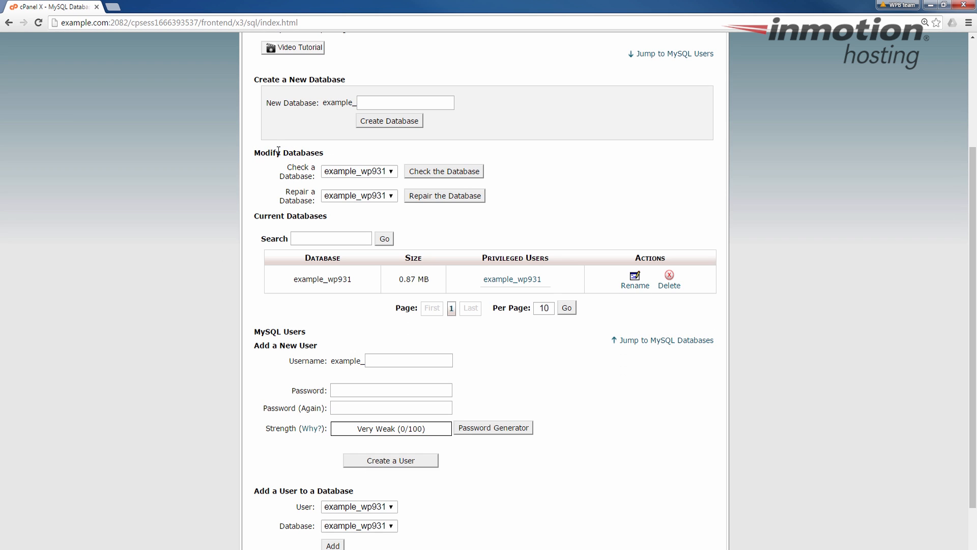
pyautogui.moveTo(370, 173)
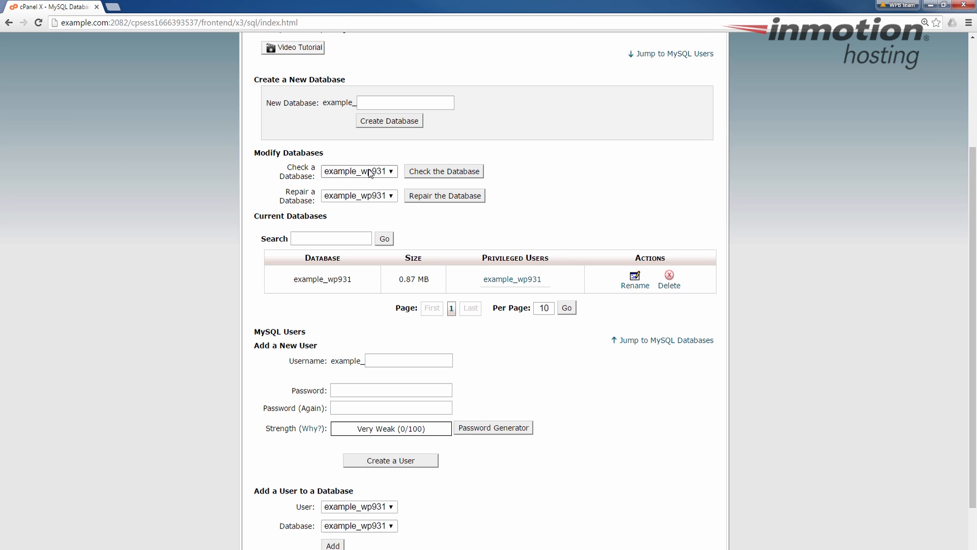
pyautogui.click(358, 171)
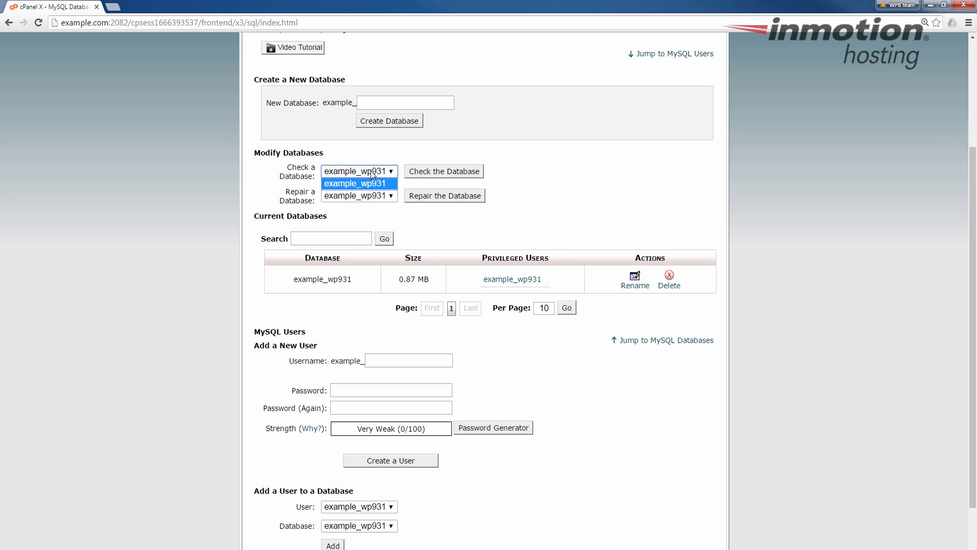
pyautogui.moveTo(365, 188)
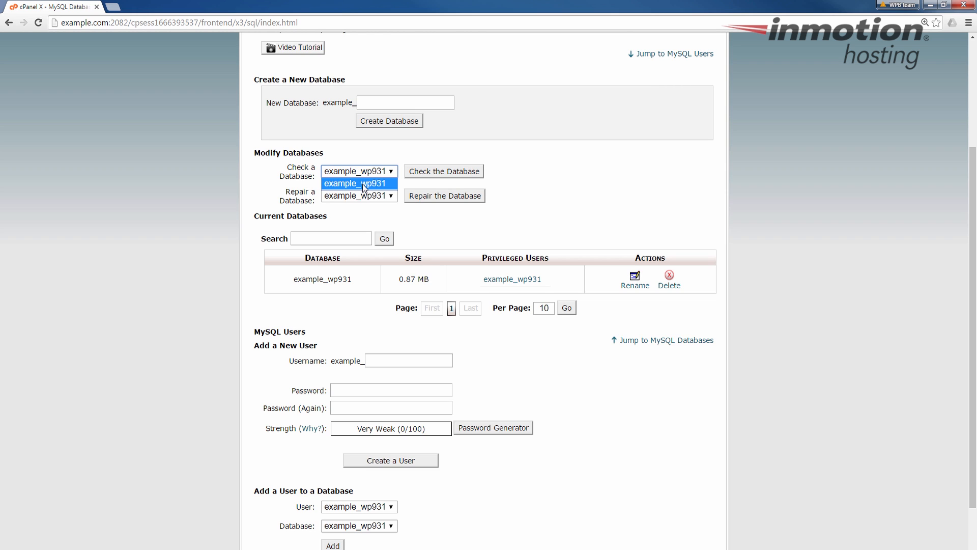
pyautogui.click(358, 183)
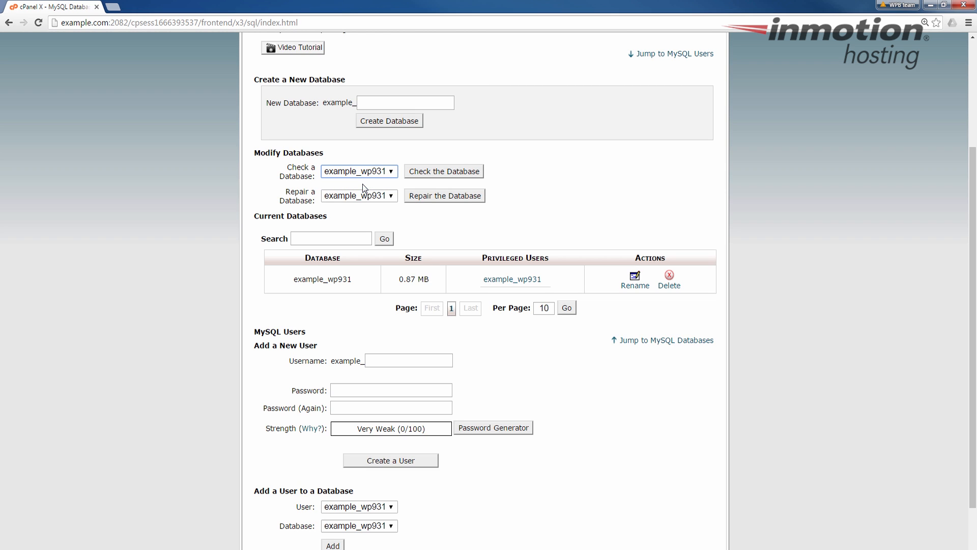
pyautogui.moveTo(452, 176)
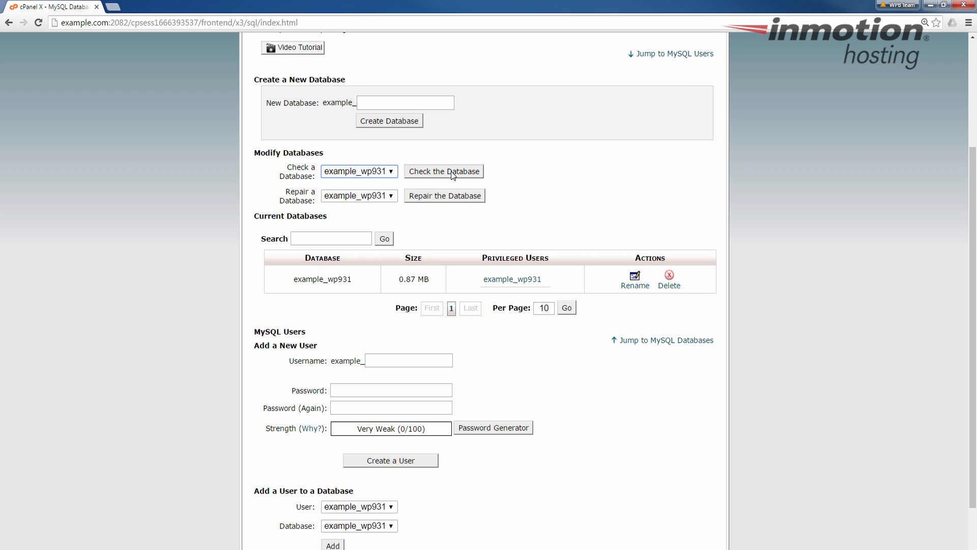
# - Run the check on example_wp931, see every table OK, and go back
pyautogui.click(444, 171)
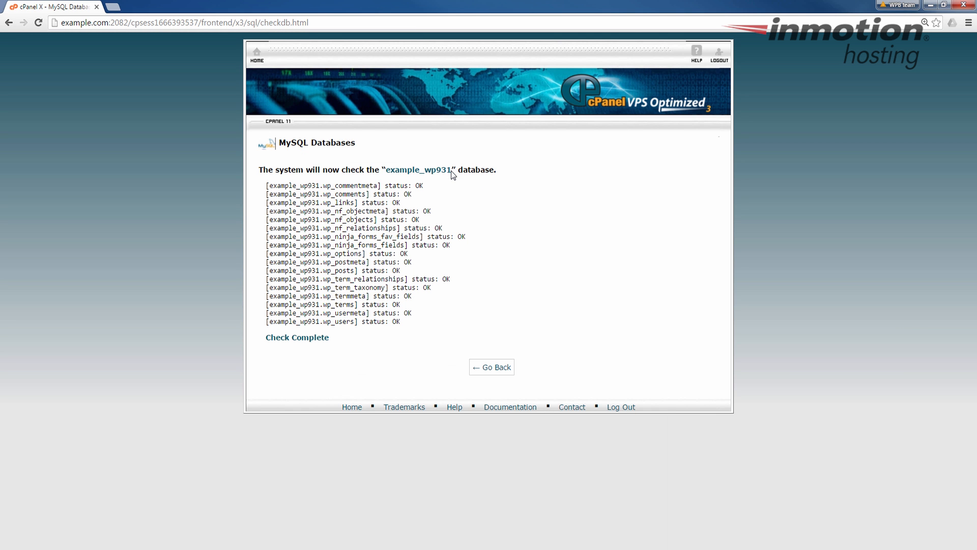
pyautogui.moveTo(583, 202)
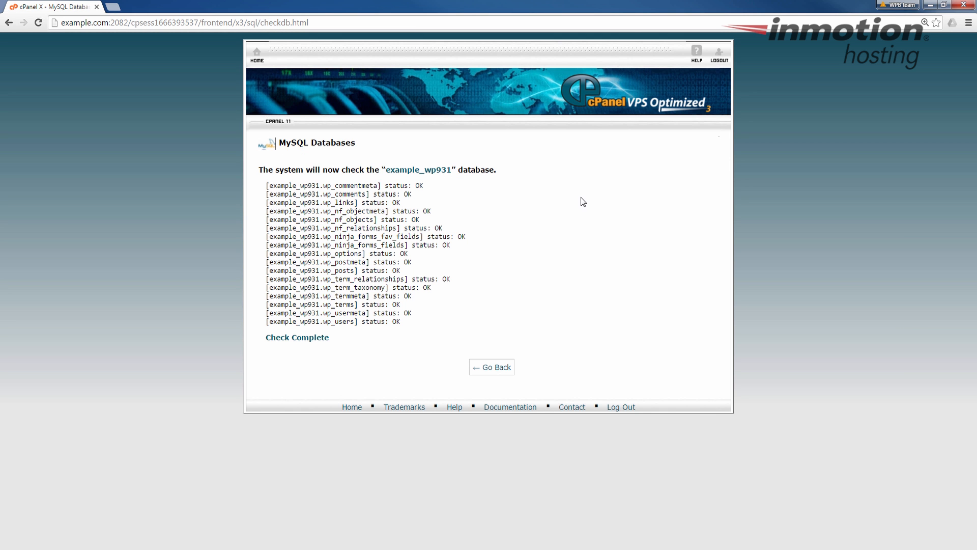
pyautogui.moveTo(501, 201)
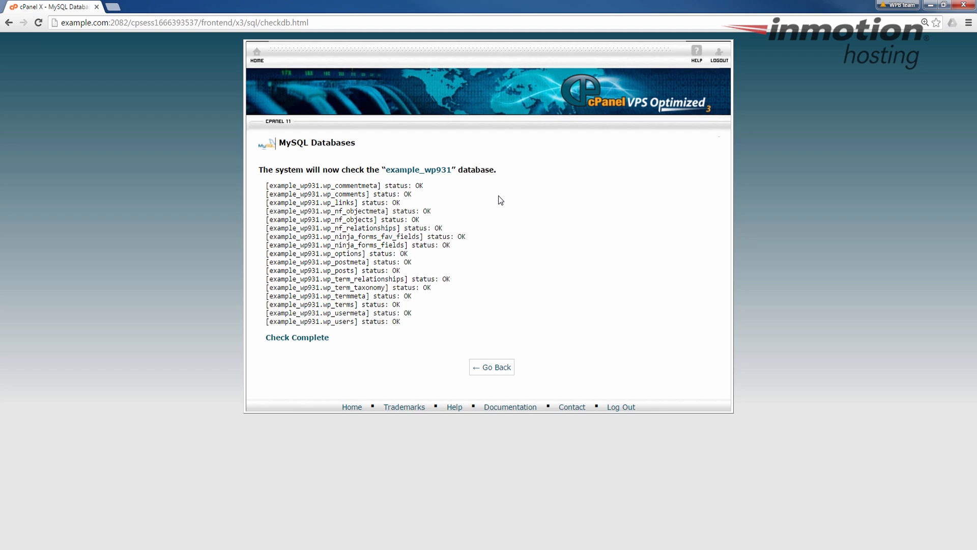
pyautogui.moveTo(410, 212)
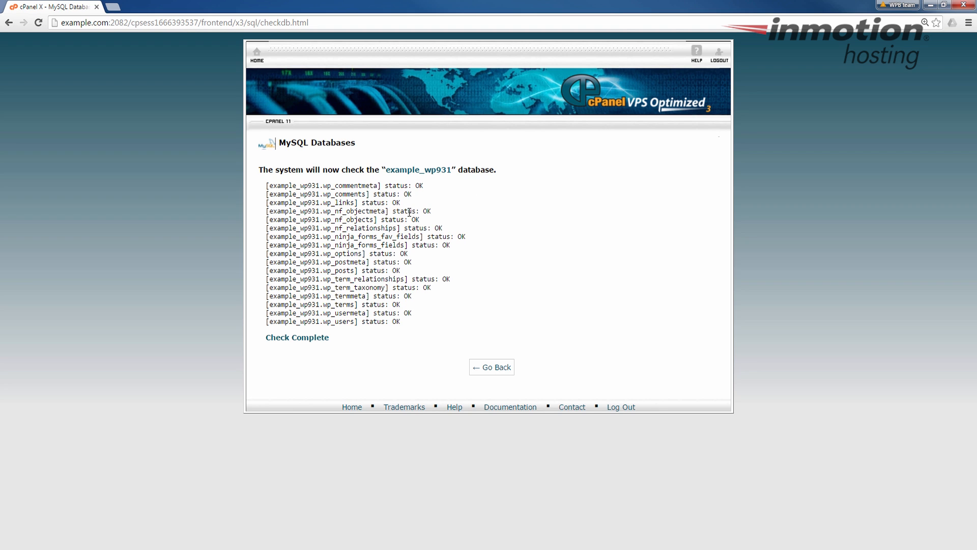
pyautogui.moveTo(399, 323)
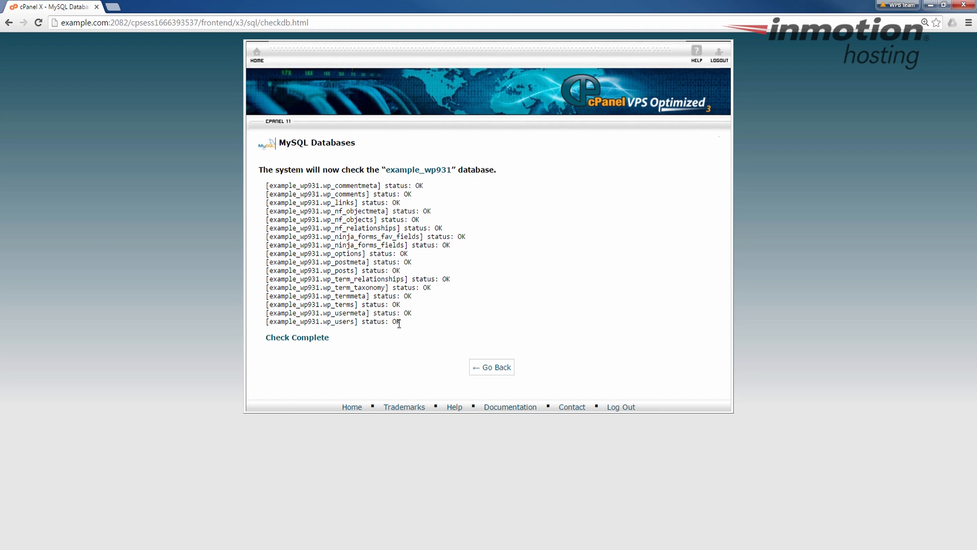
pyautogui.moveTo(417, 243)
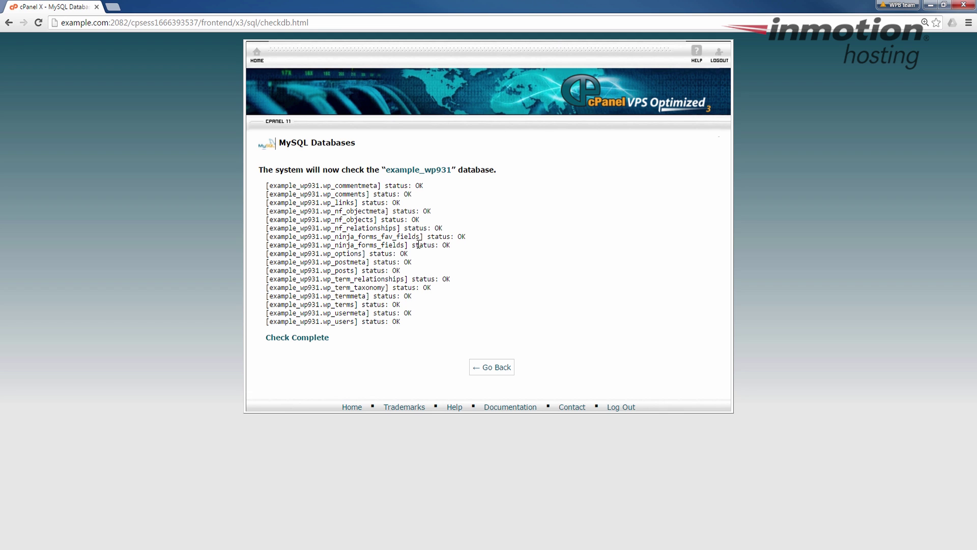
pyautogui.click(491, 368)
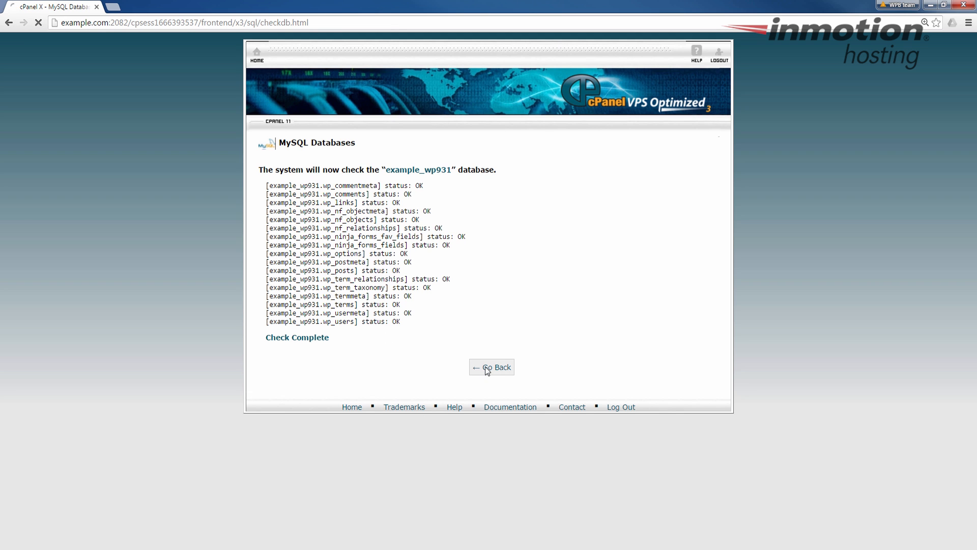
# - Select example_wp931 in the Repair a Database dropdown
pyautogui.click(492, 367)
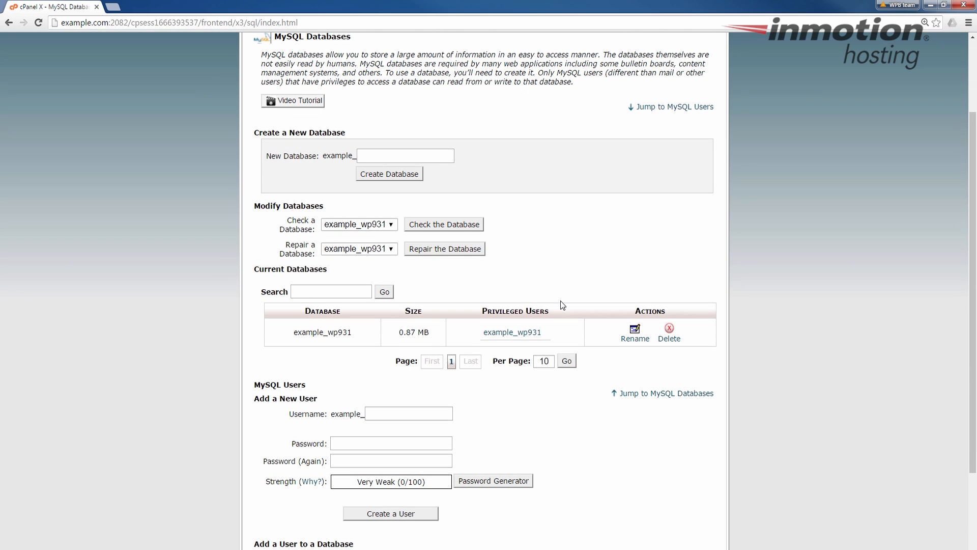
pyautogui.moveTo(565, 220)
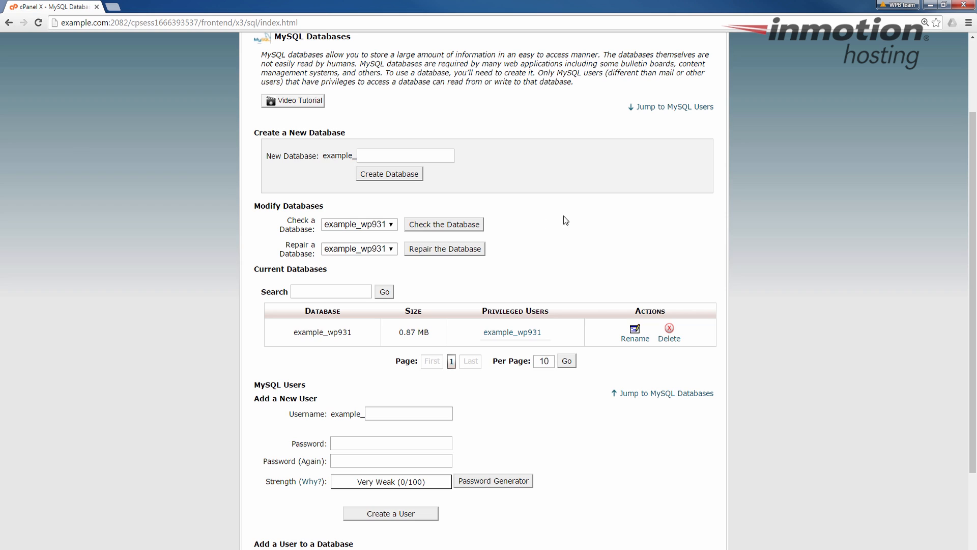
pyautogui.moveTo(306, 255)
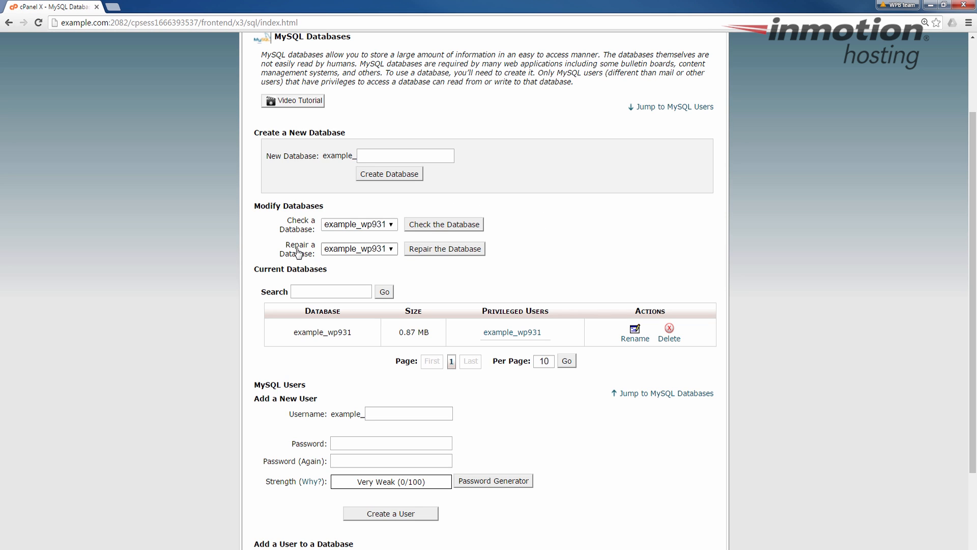
pyautogui.click(358, 248)
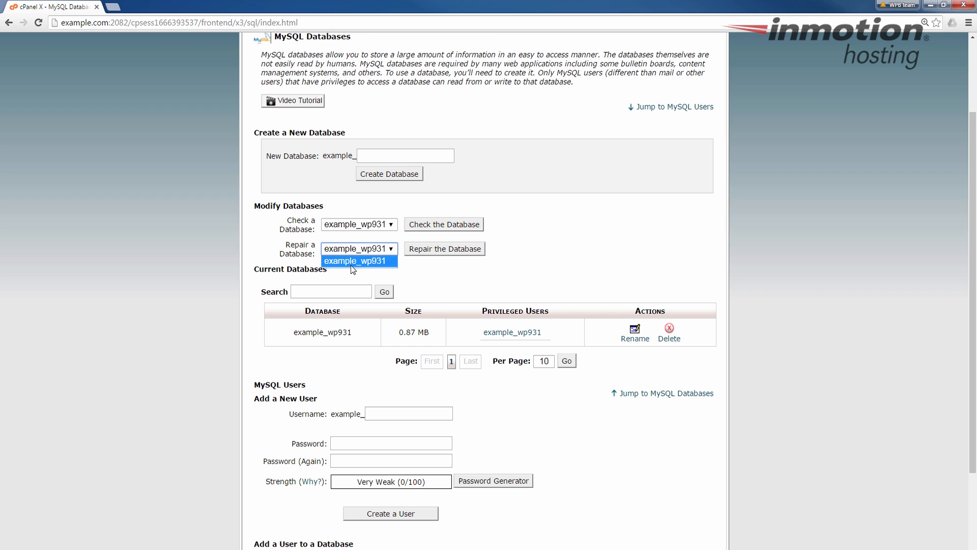
pyautogui.click(358, 261)
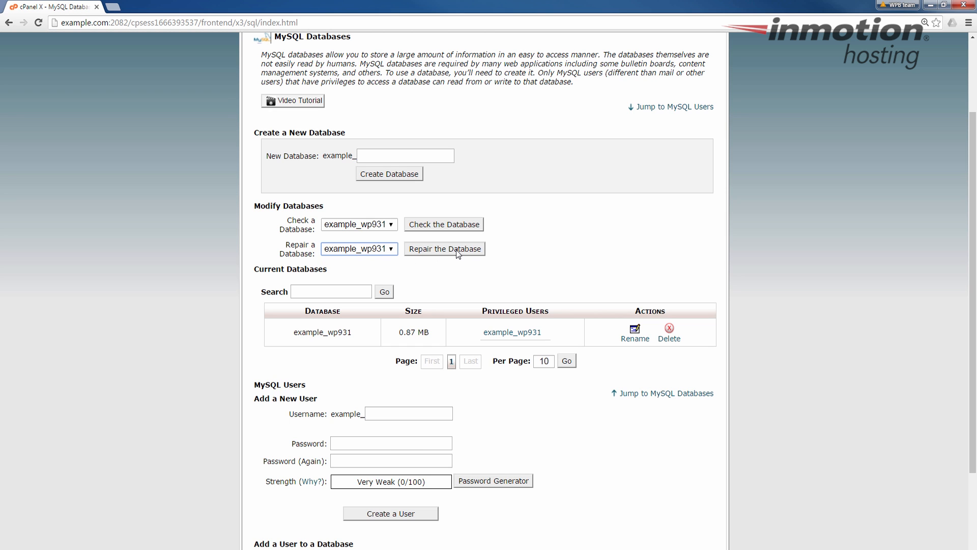
# - Repair example_wp931 and confirm Repair Complete with all tables OK
pyautogui.click(444, 249)
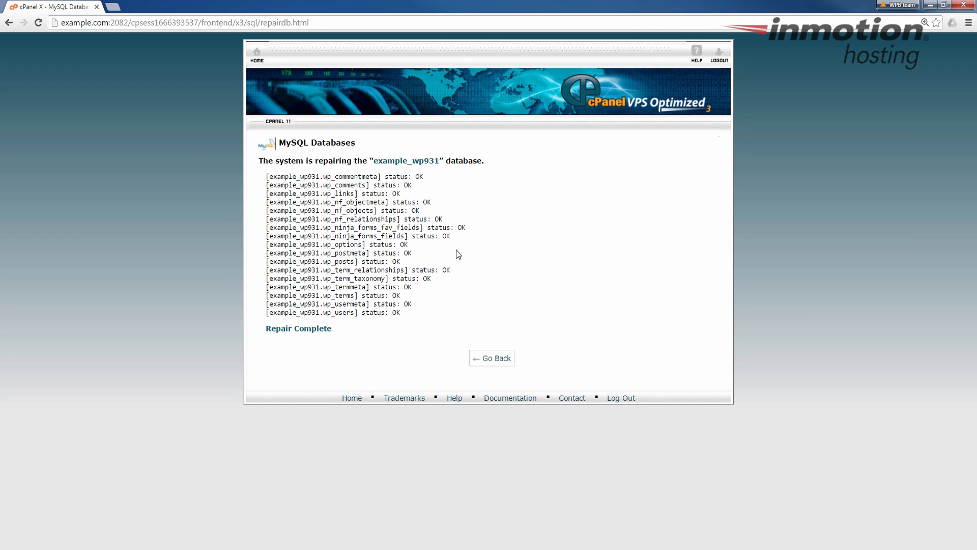
pyautogui.moveTo(433, 222)
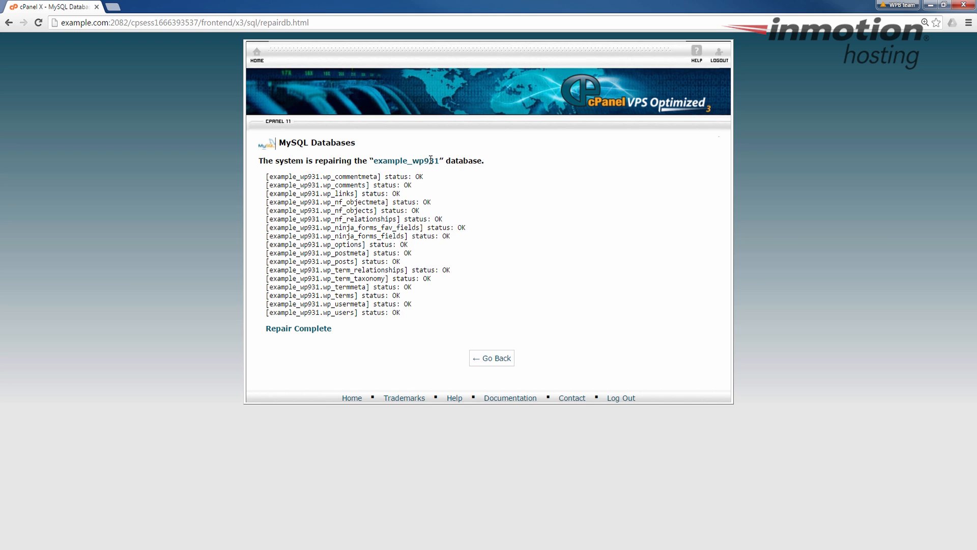
pyautogui.moveTo(436, 218)
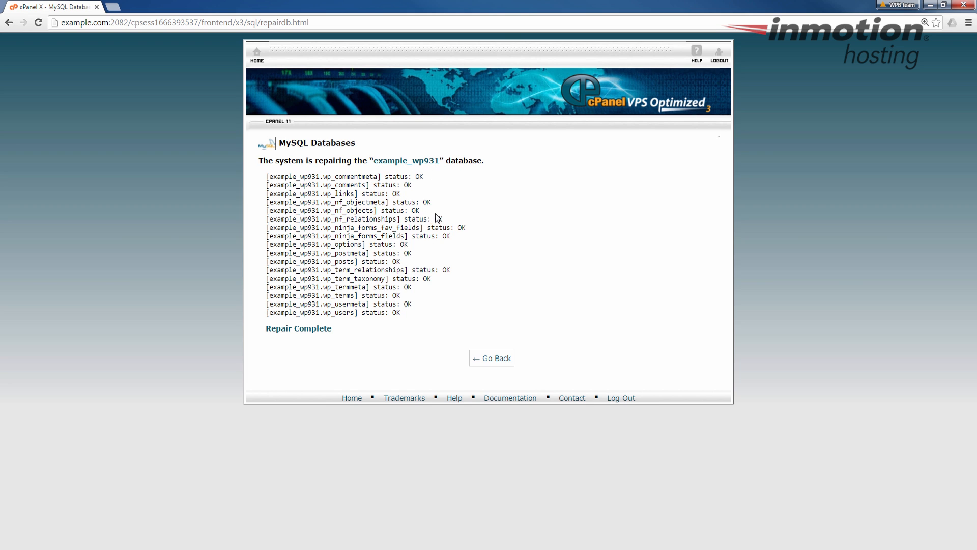
pyautogui.moveTo(402, 329)
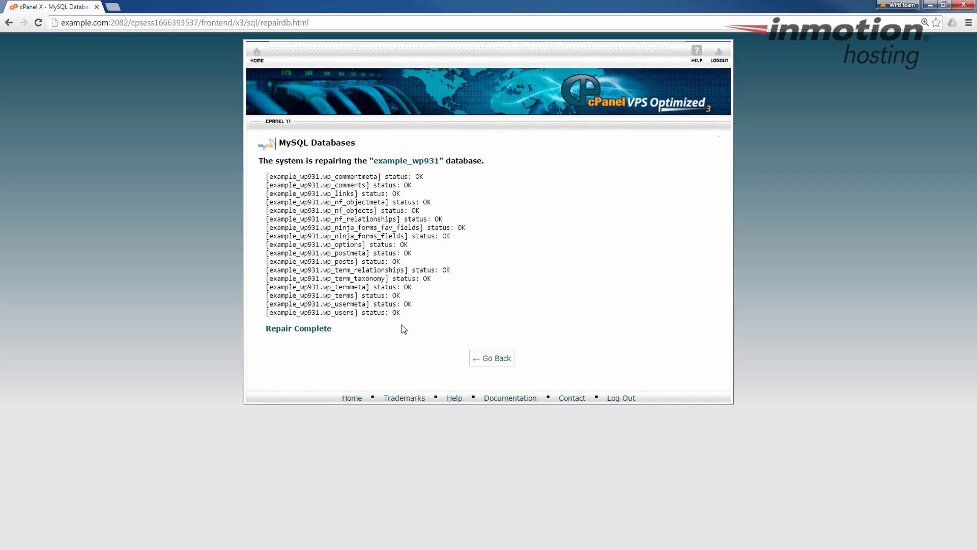
pyautogui.moveTo(449, 350)
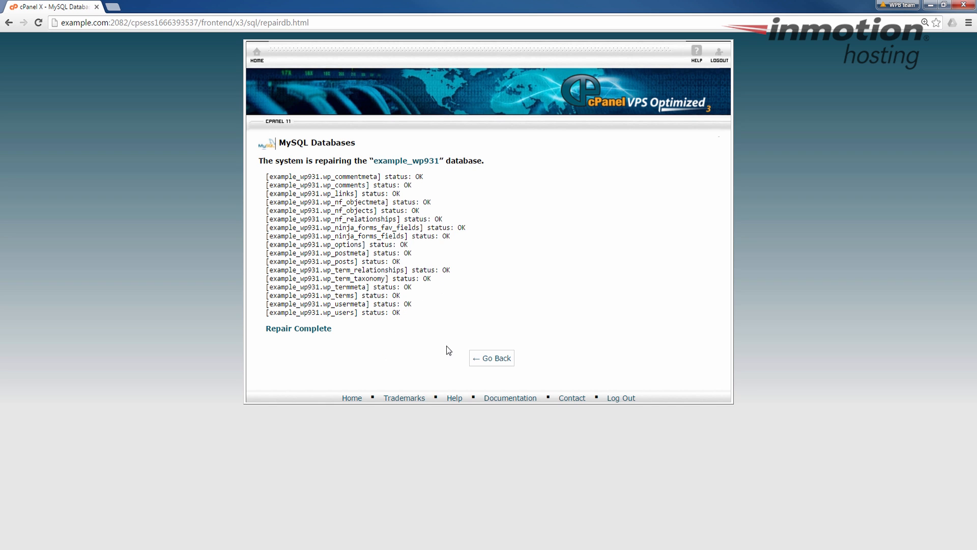
# - Return to the cPanel home page and bring the Databases section with phpMyAdmin into view
pyautogui.click(491, 357)
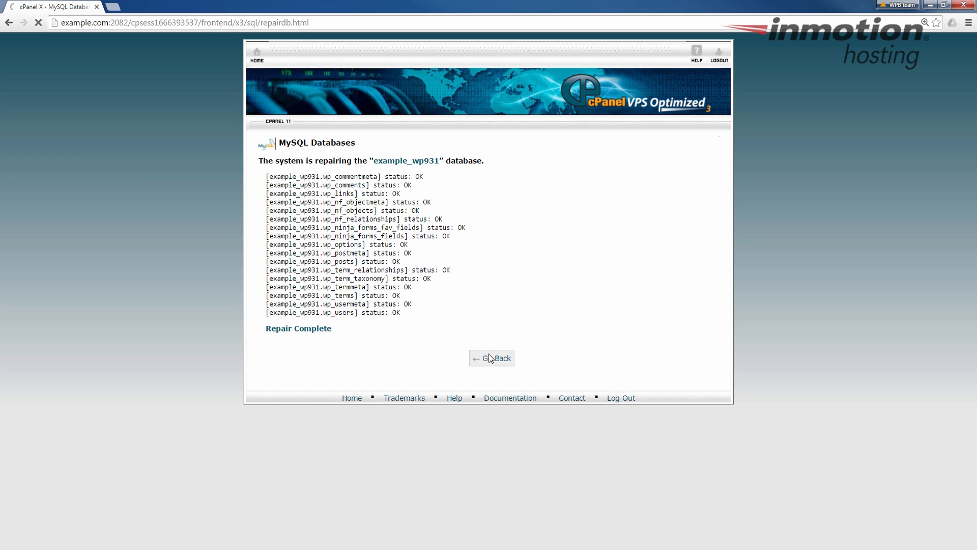
pyautogui.click(491, 357)
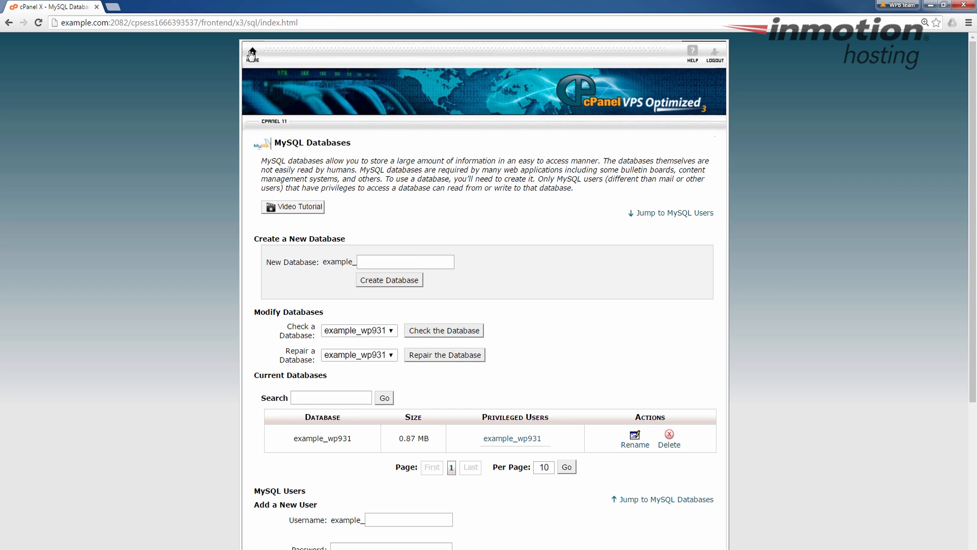
pyautogui.click(252, 53)
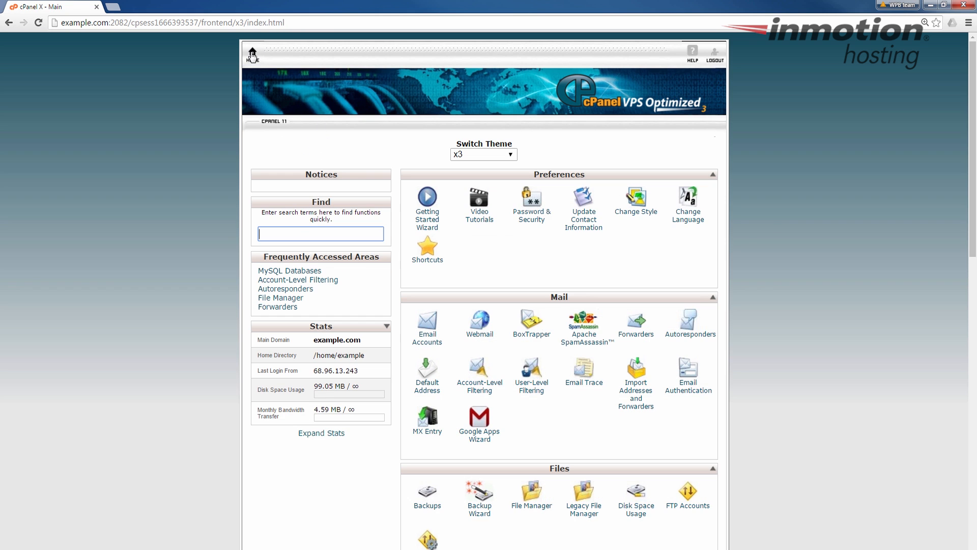
pyautogui.moveTo(778, 264)
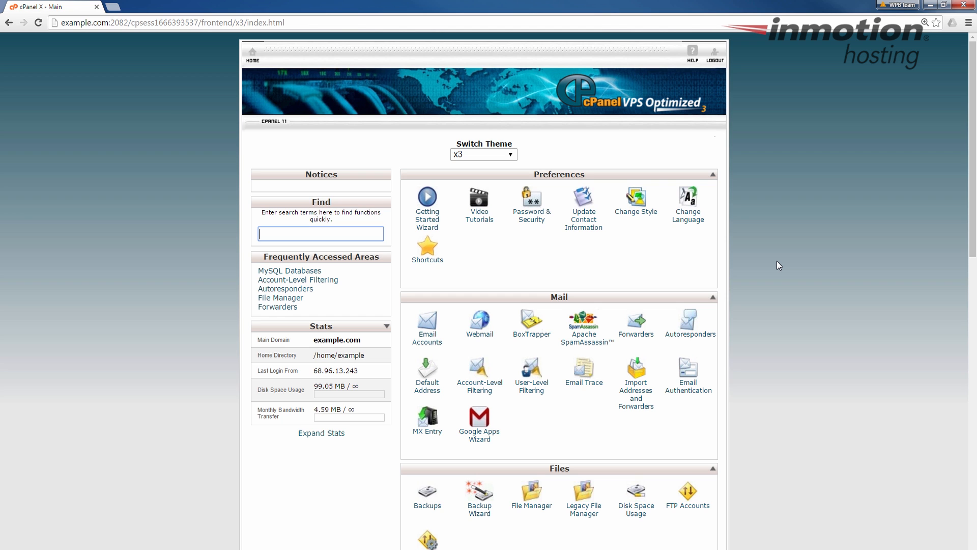
pyautogui.scroll(-3)
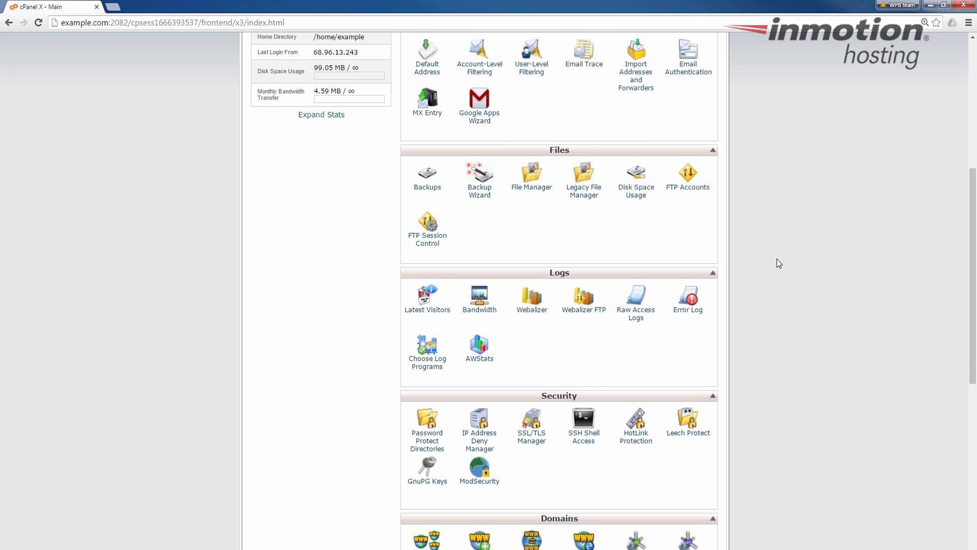
pyautogui.scroll(-3)
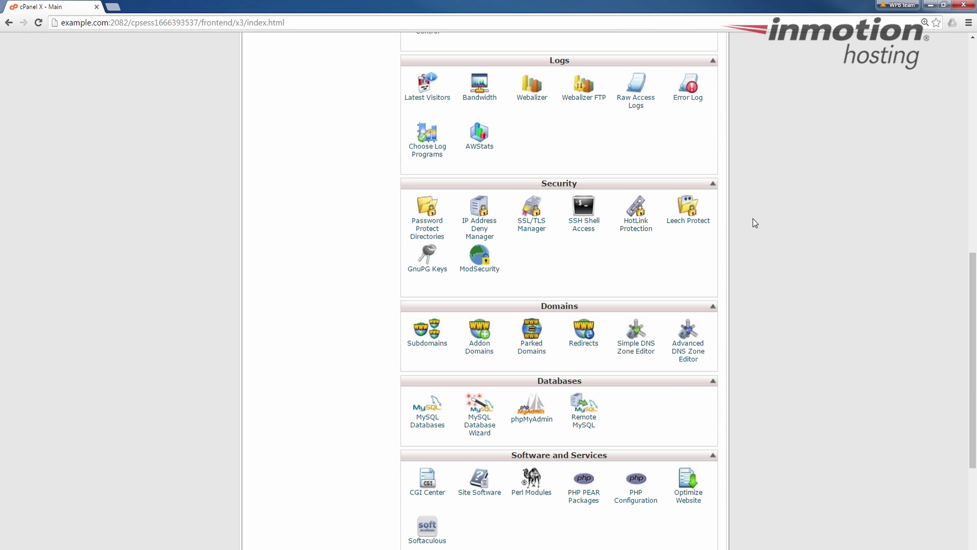
pyautogui.scroll(-3)
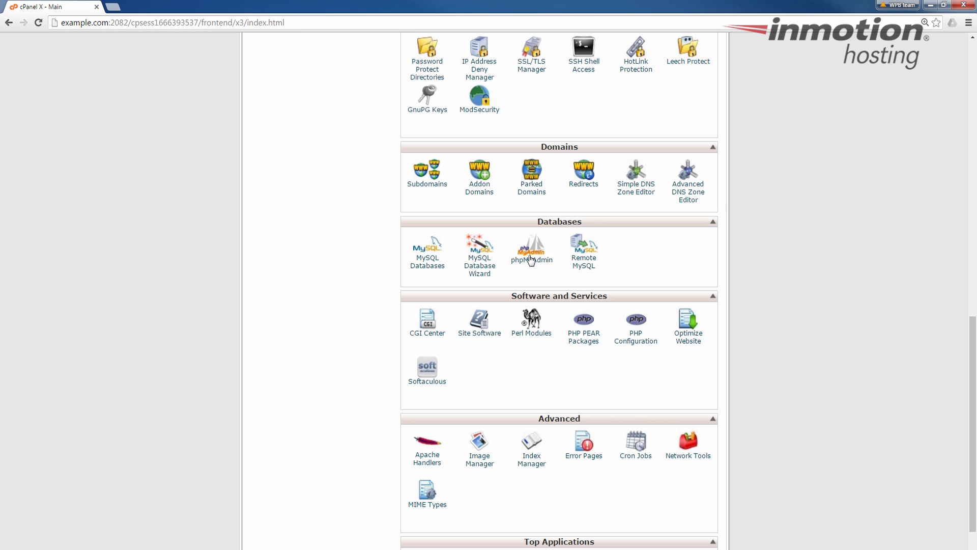
# - Launch phpMyAdmin and open example_wp931 to list its 17 tables
pyautogui.click(531, 250)
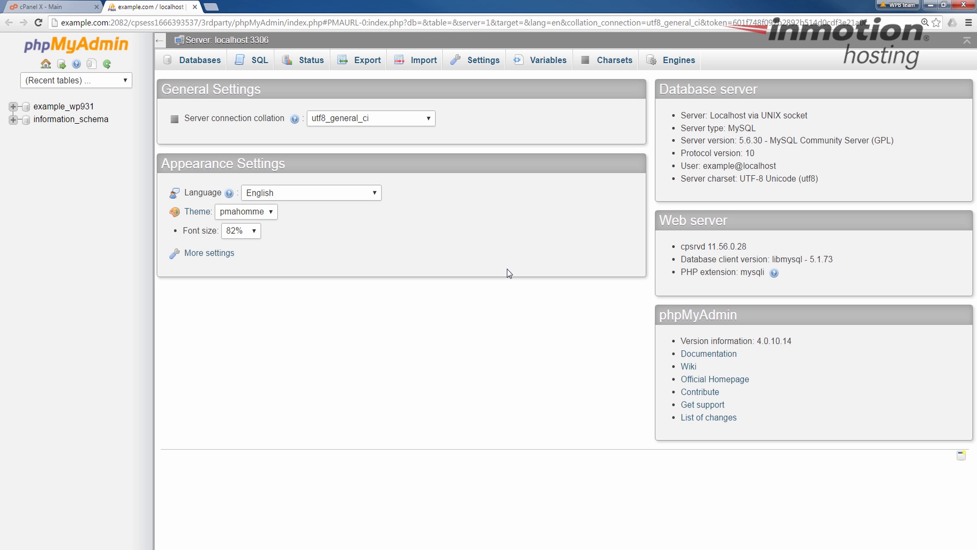
pyautogui.moveTo(347, 386)
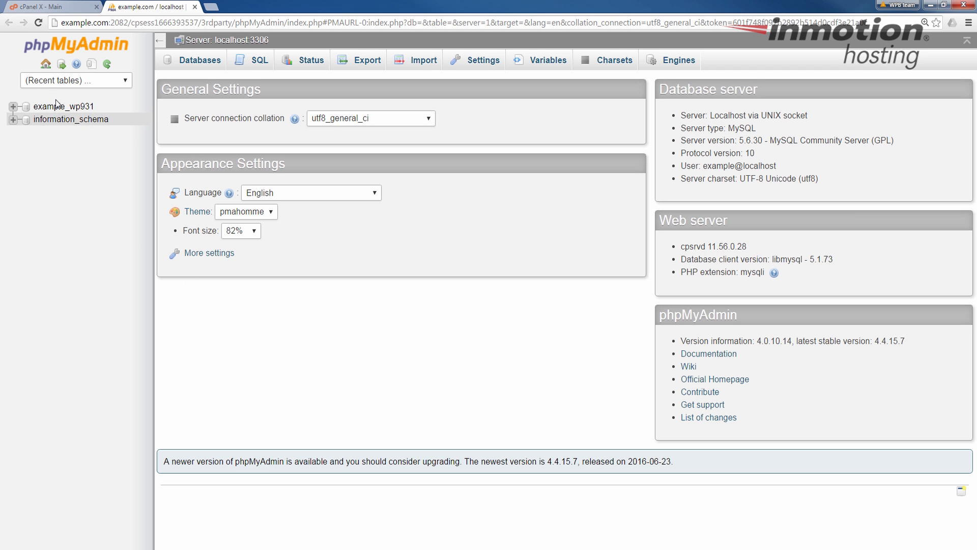
pyautogui.moveTo(60, 106)
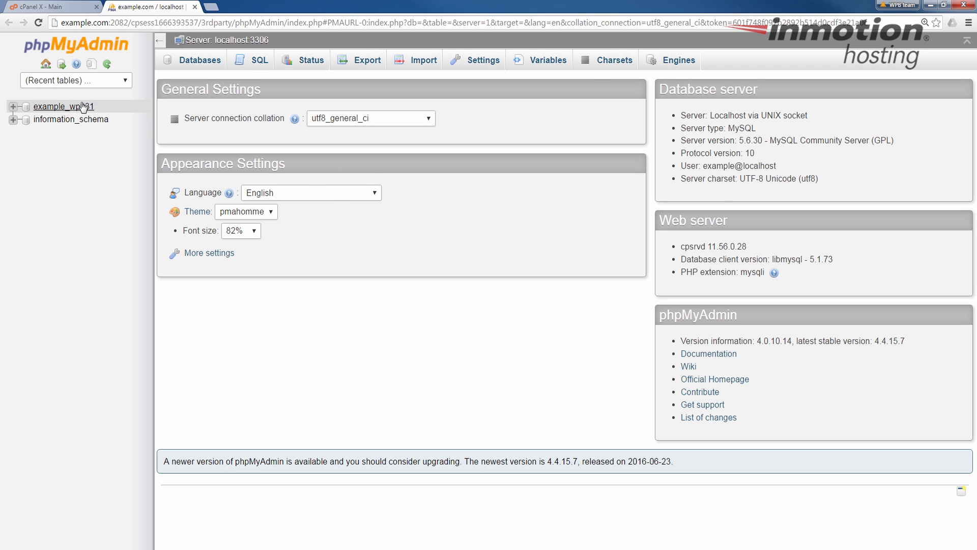
pyautogui.click(61, 106)
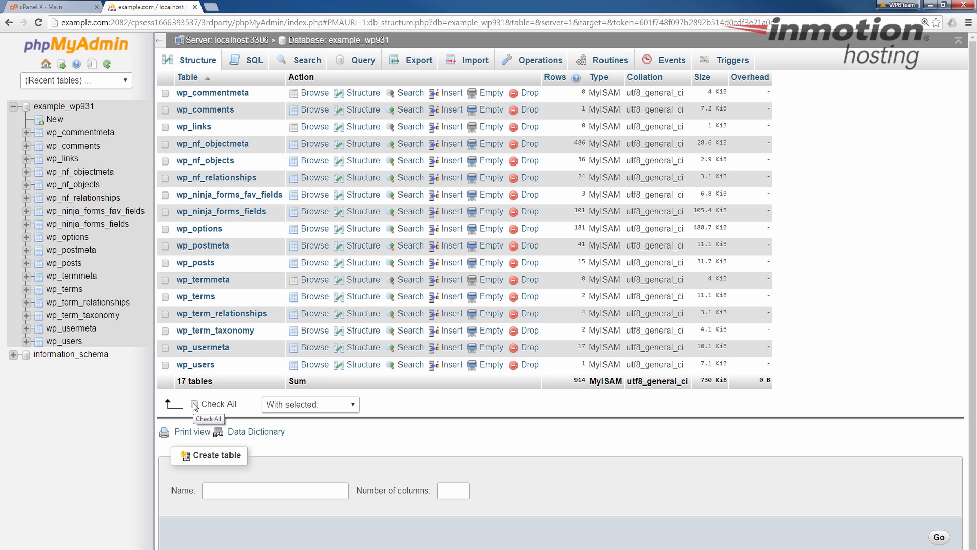
# - Check All 17 tables and run Check table, every table reporting OK
pyautogui.click(193, 405)
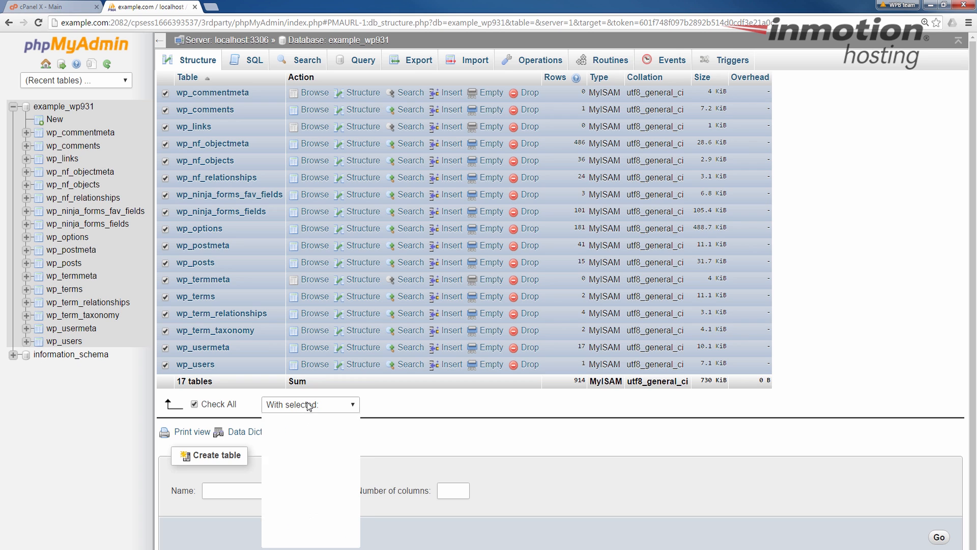
pyautogui.click(309, 404)
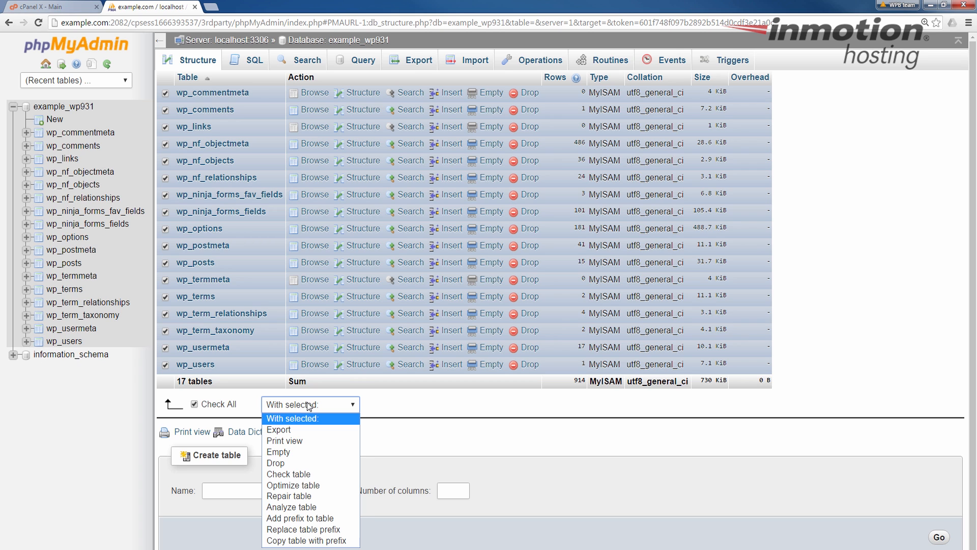
pyautogui.moveTo(304, 474)
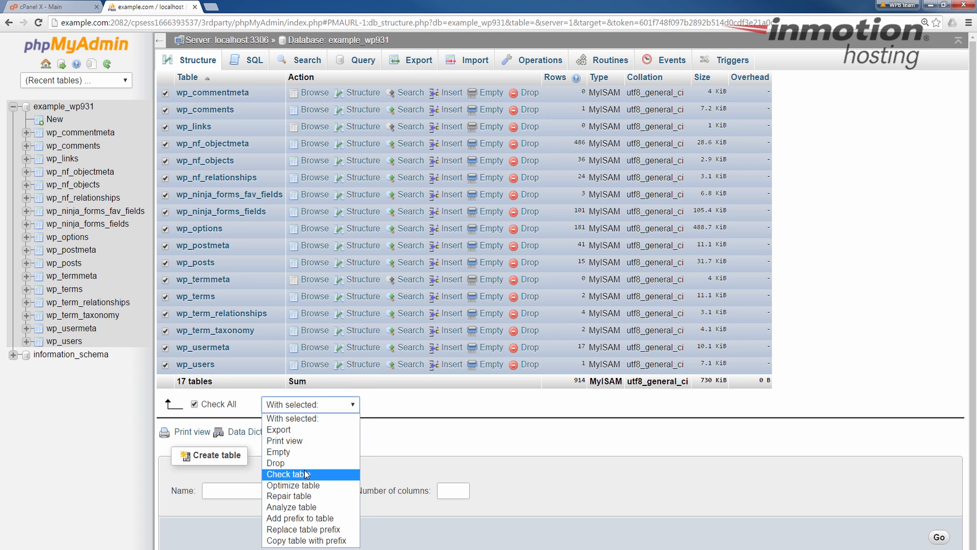
pyautogui.click(287, 474)
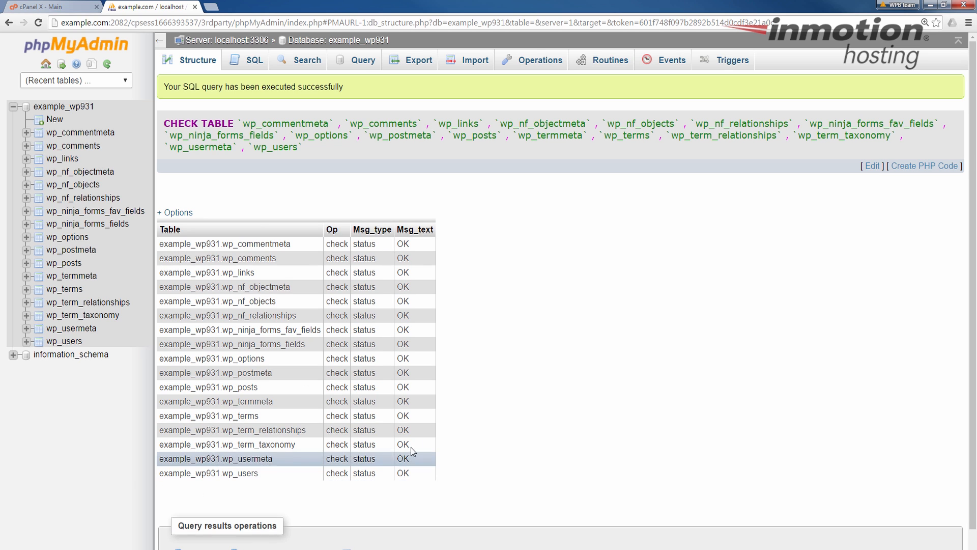
pyautogui.moveTo(472, 278)
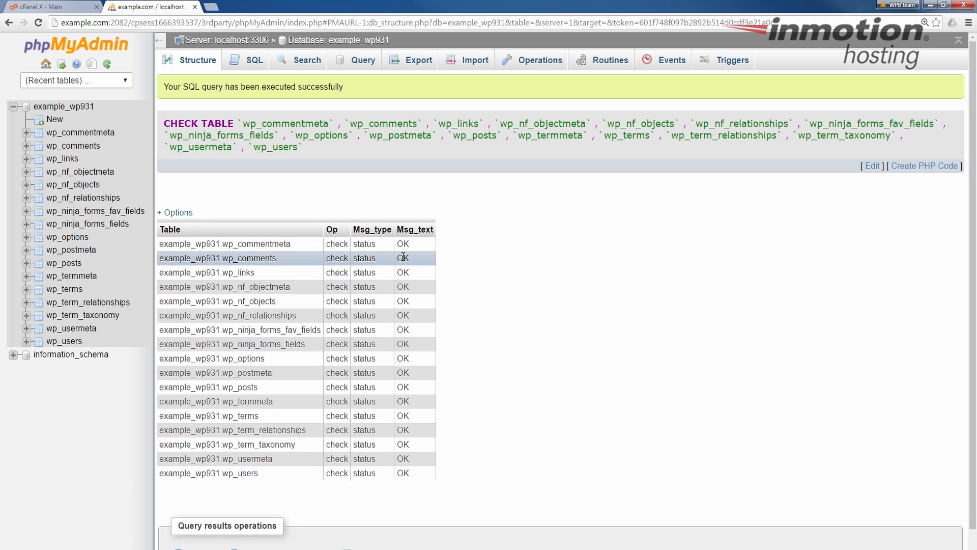
pyautogui.moveTo(416, 479)
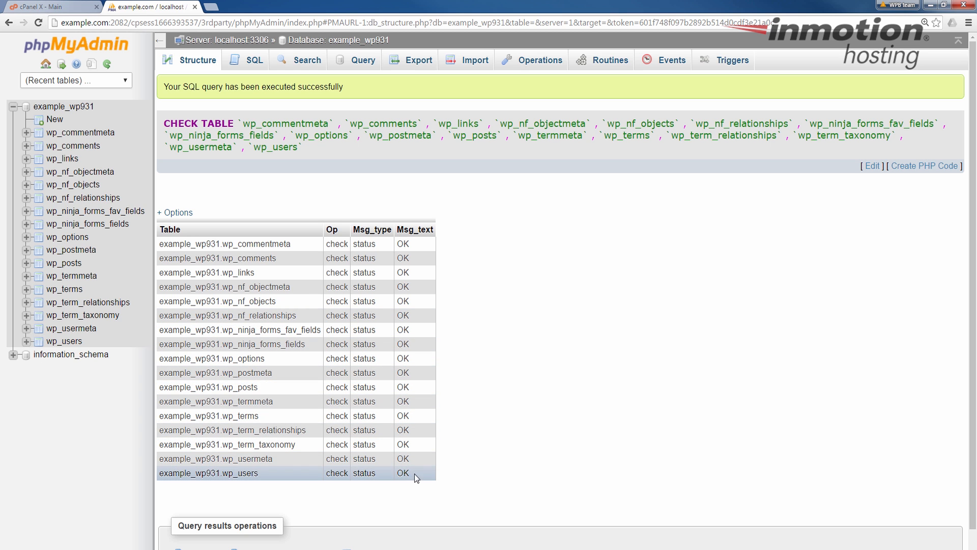
pyautogui.press('ctrl+a')
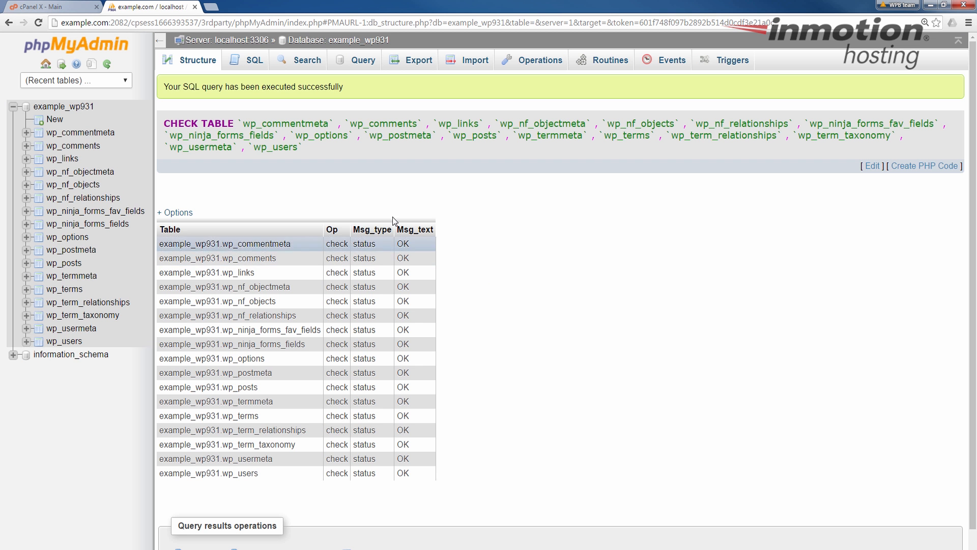
pyautogui.moveTo(539, 340)
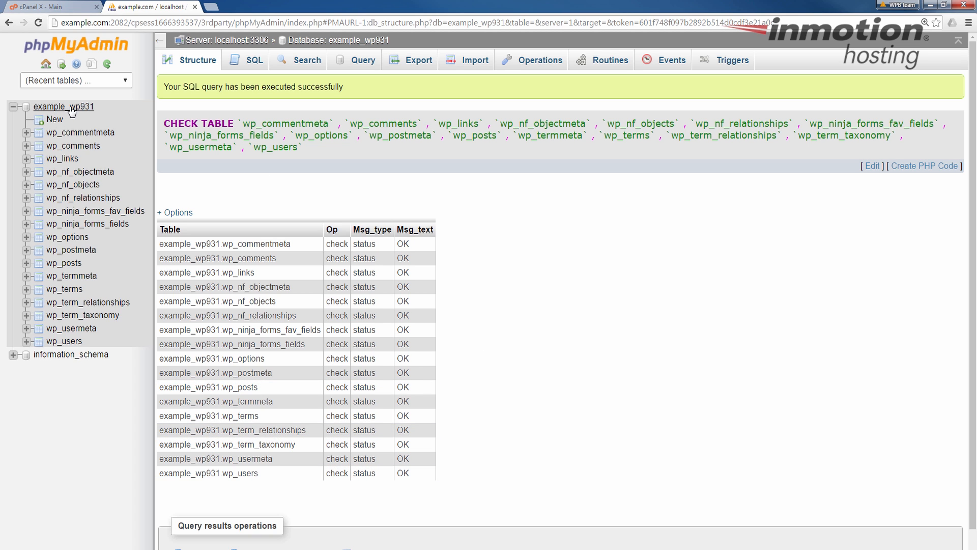
# - Select all 17 example_wp931 tables and run Repair table, every table reporting OK
pyautogui.click(195, 60)
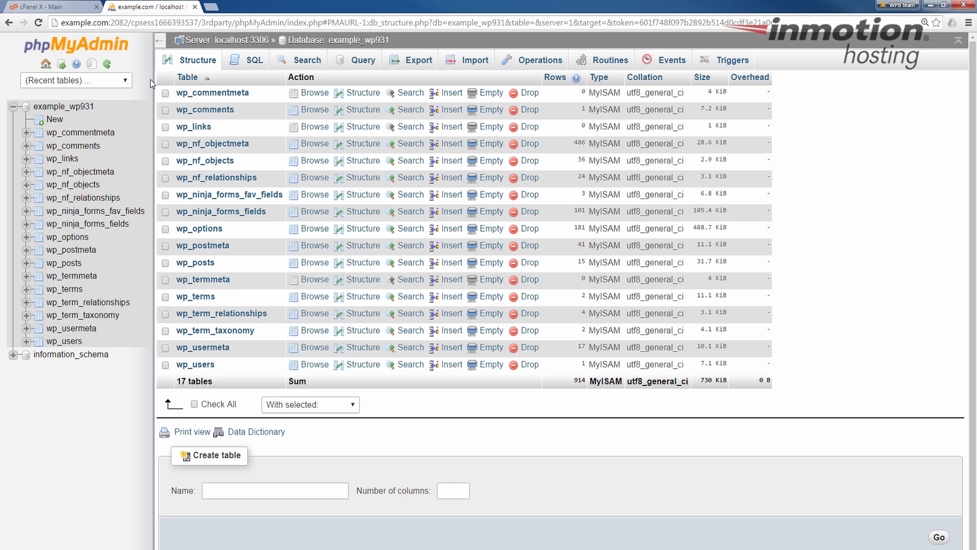
pyautogui.moveTo(208, 403)
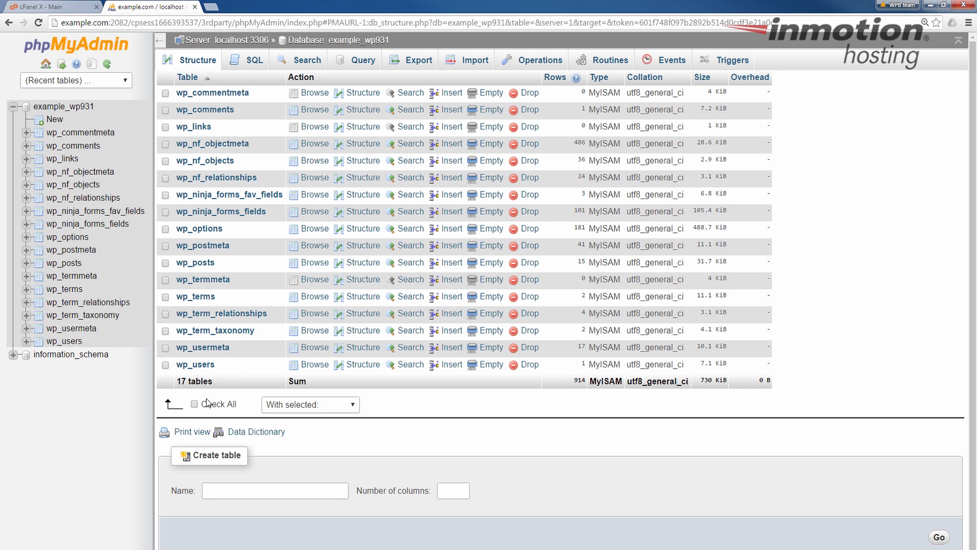
pyautogui.click(194, 404)
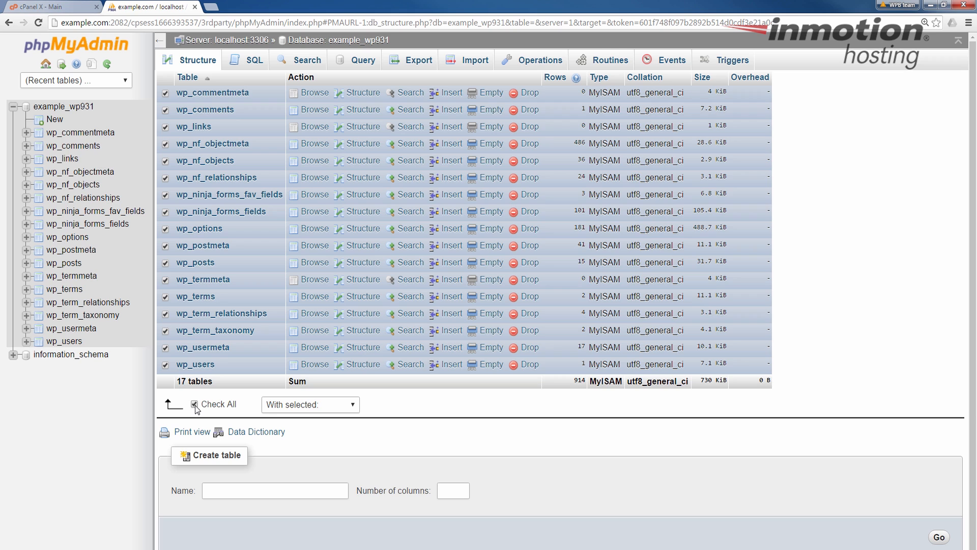
pyautogui.click(309, 404)
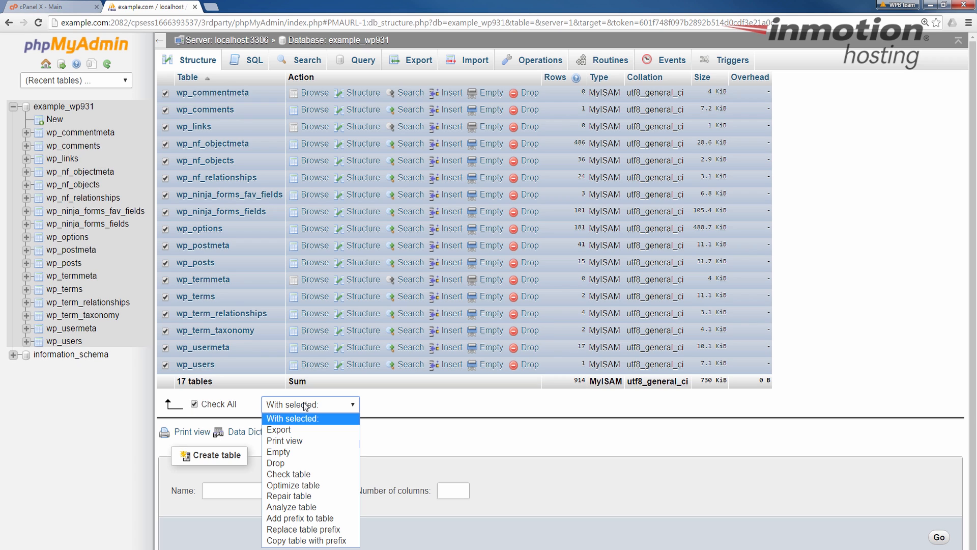
pyautogui.moveTo(307, 496)
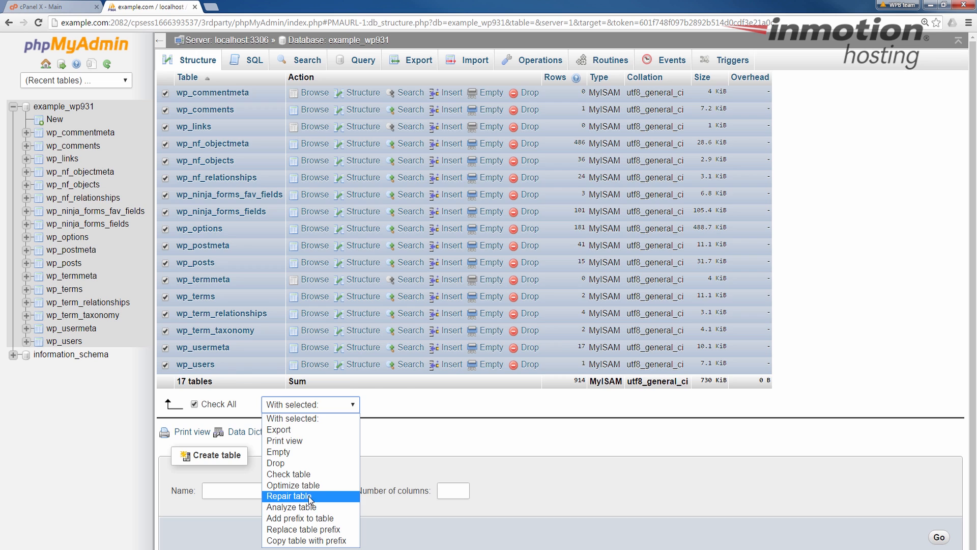
pyautogui.click(288, 496)
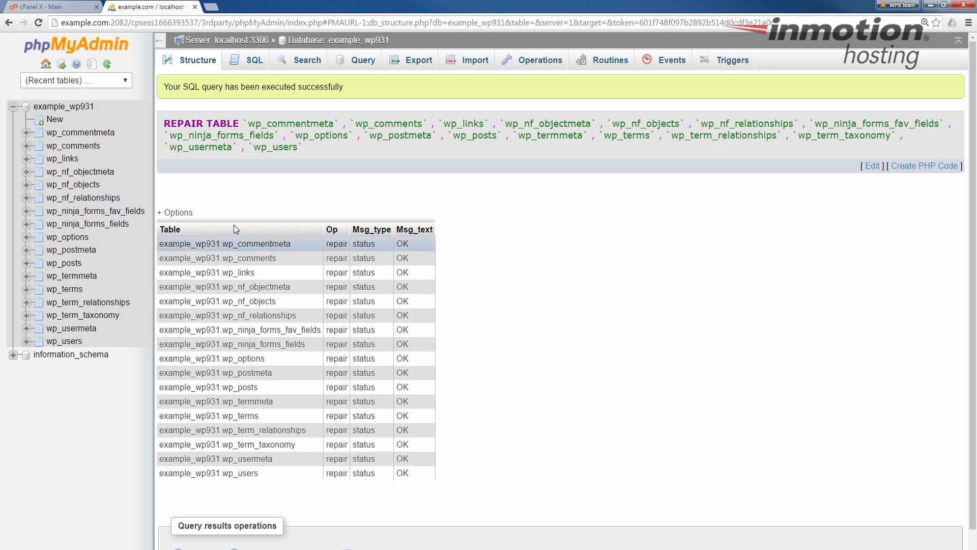
pyautogui.moveTo(416, 330)
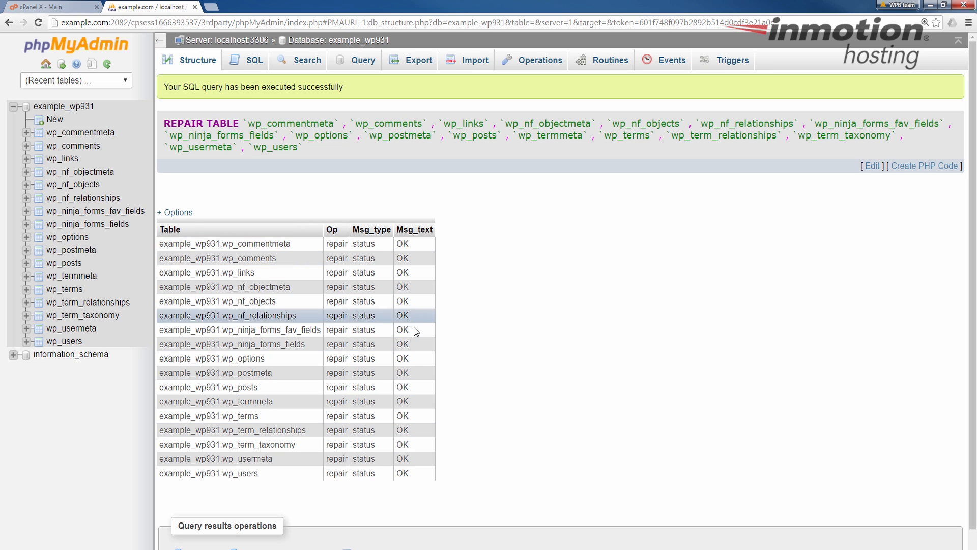
pyautogui.moveTo(414, 243)
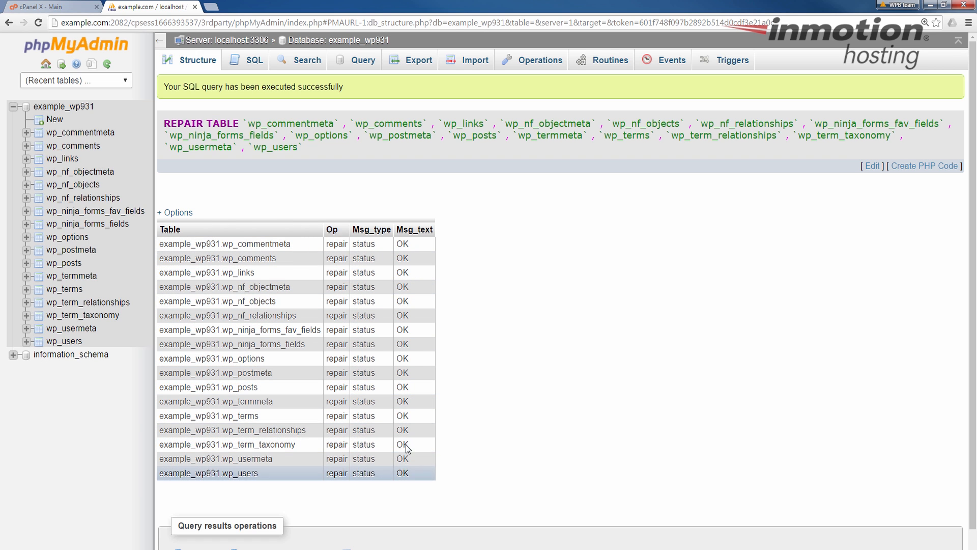
pyautogui.moveTo(378, 479)
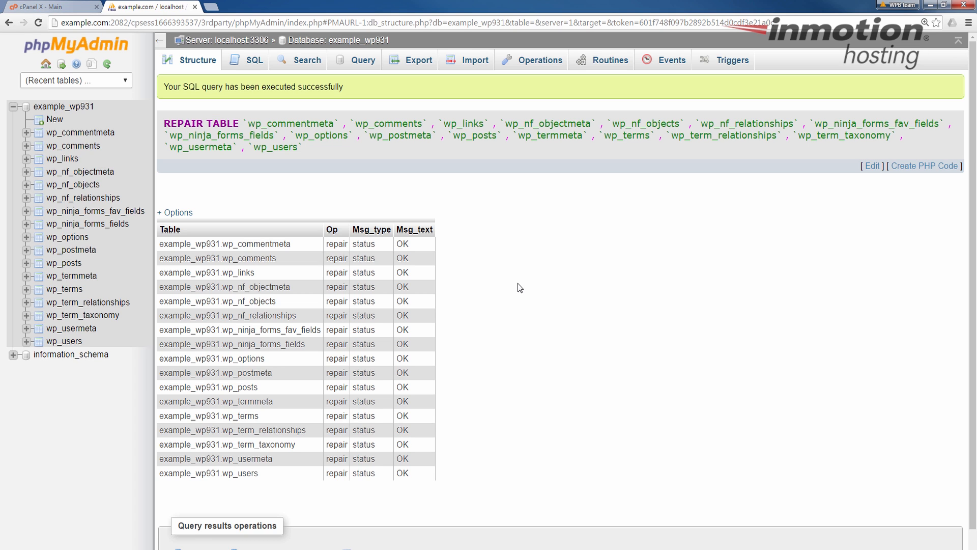
pyautogui.moveTo(495, 293)
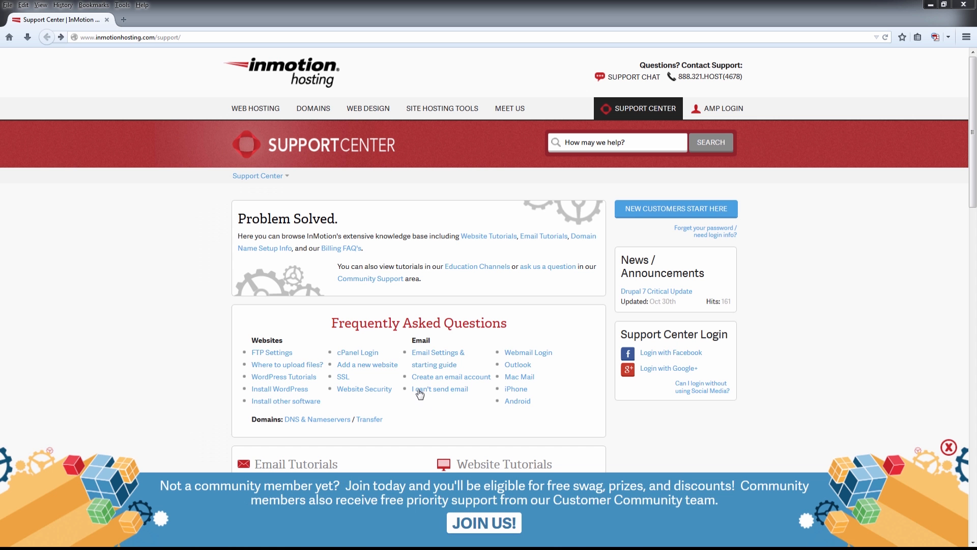
# - Visit the Join the Community page, then return to the Support Center home page
pyautogui.click(671, 352)
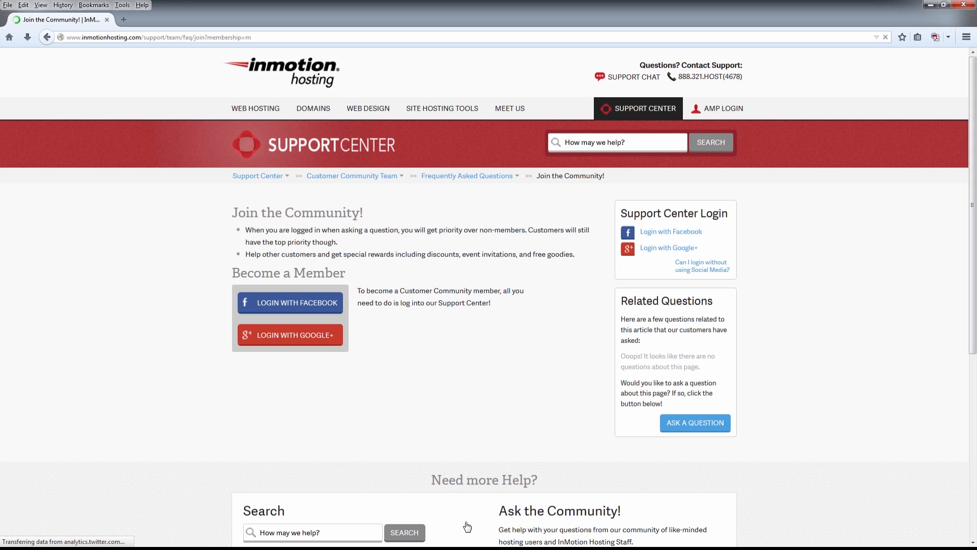
pyautogui.click(257, 175)
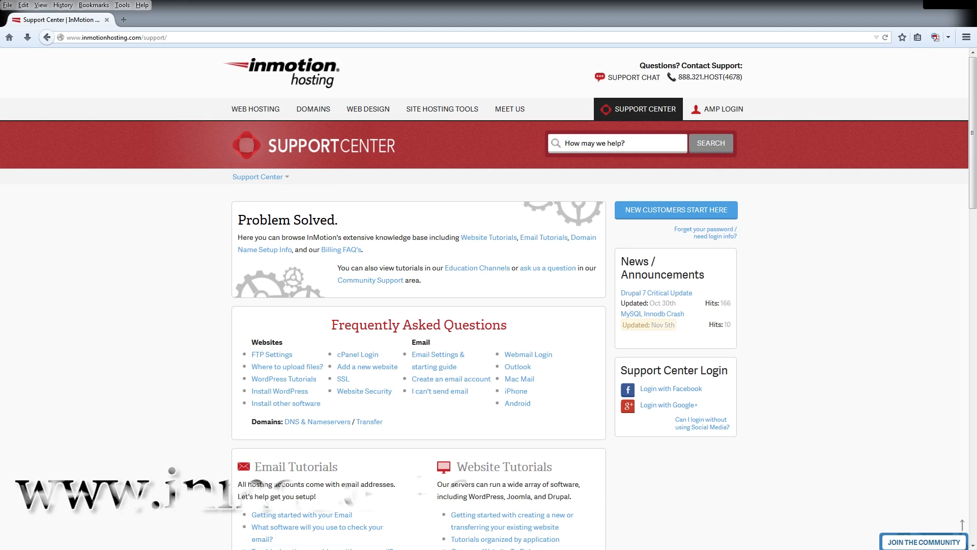